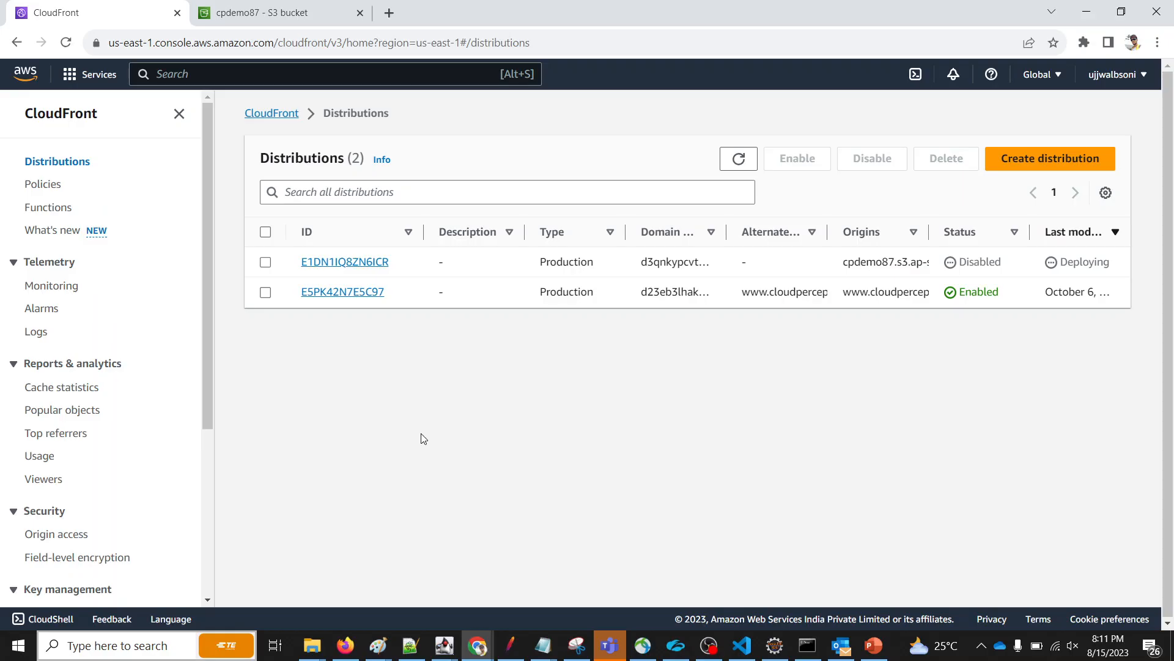
{"action": "mouse_move", "coordinate": [345, 356]}
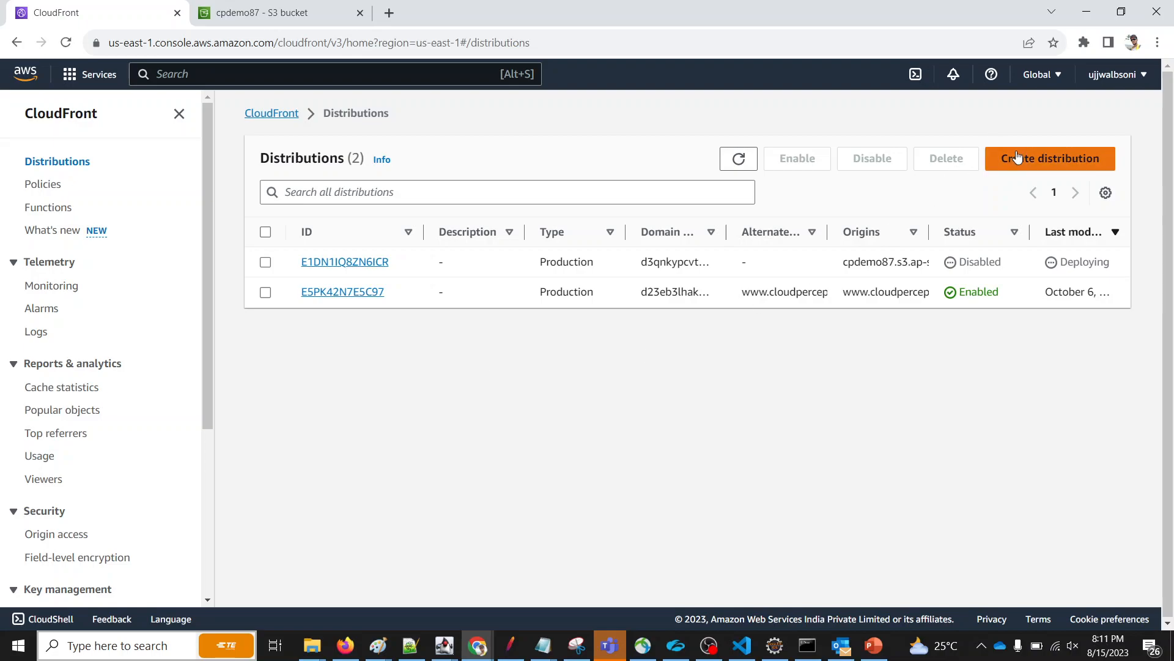
Begin a new CloudFront distribution, then switch to the cpdemo87 S3 bucket's page.
{"action": "left_click", "coordinate": [1050, 158]}
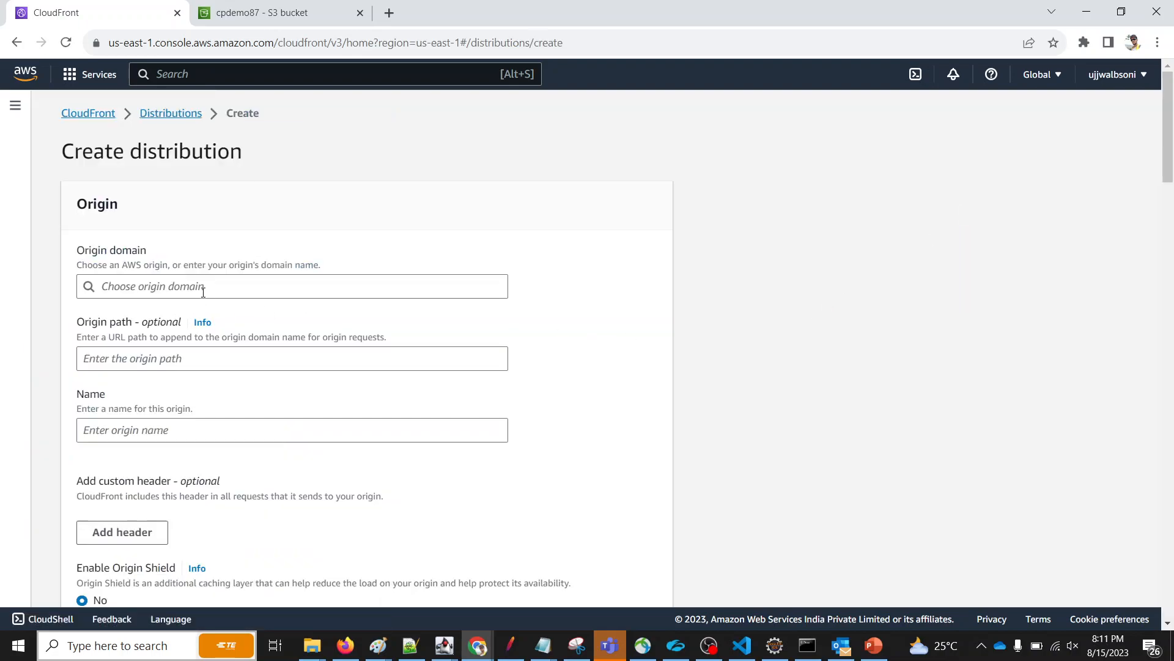
{"action": "left_click", "coordinate": [291, 286]}
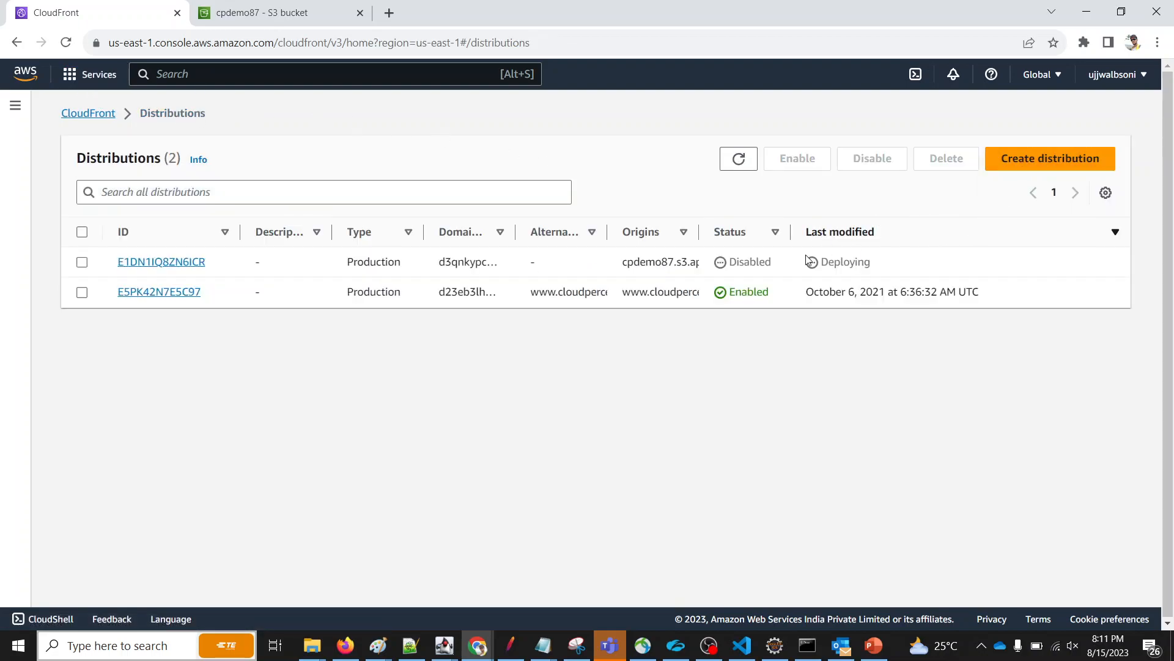
{"action": "left_click", "coordinate": [1050, 157]}
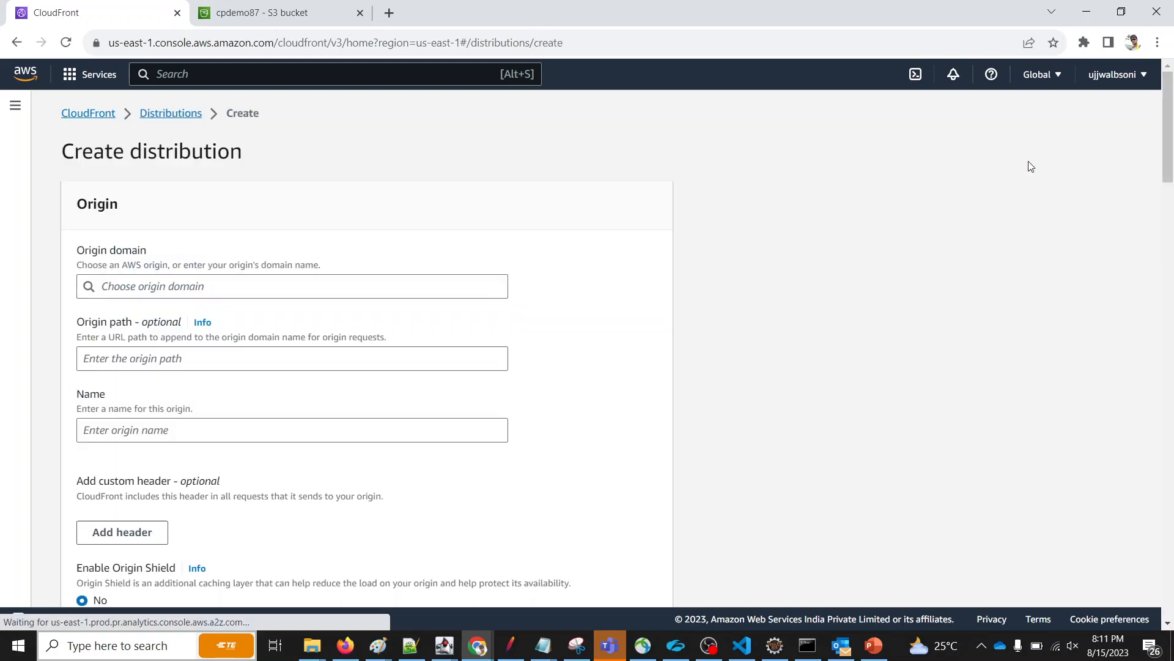
{"action": "left_click", "coordinate": [278, 12]}
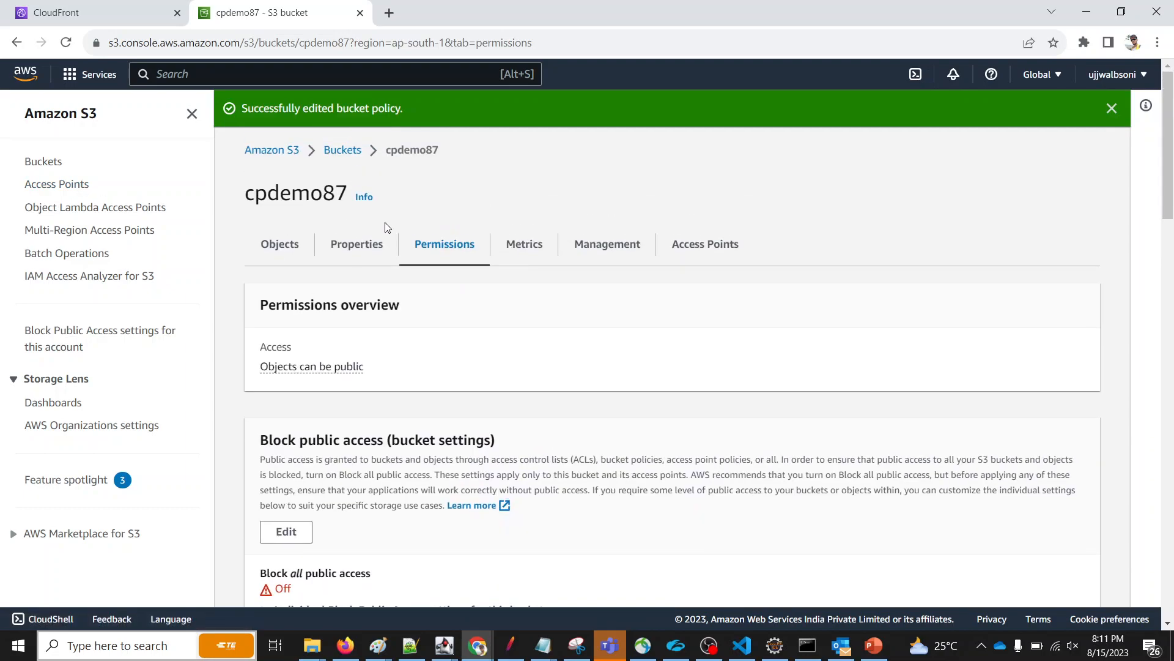
Review cpdemo87's objects, properties and permissions down to its public GetObject bucket policy.
{"action": "left_click", "coordinate": [279, 243]}
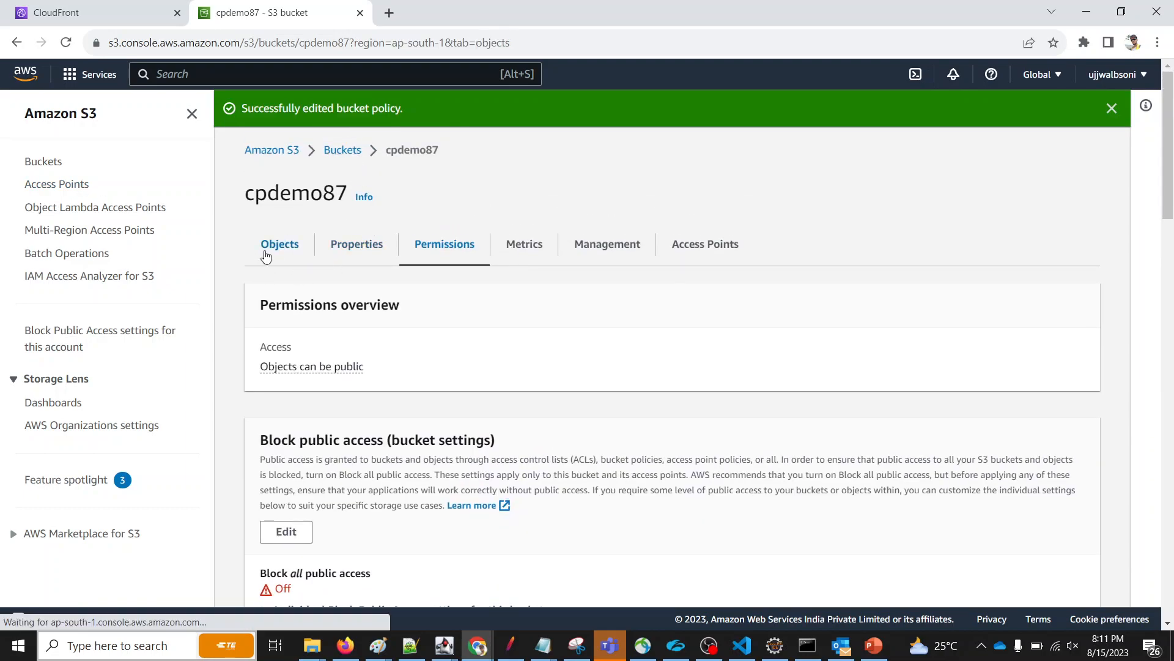
{"action": "left_click", "coordinate": [279, 244]}
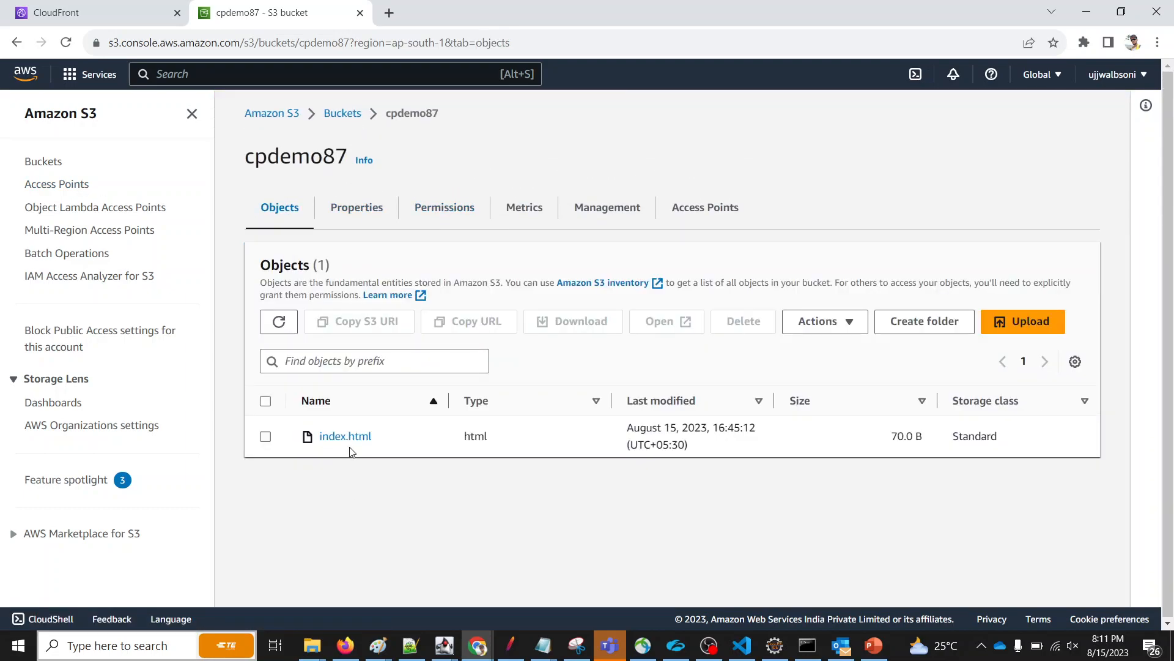
{"action": "left_click", "coordinate": [356, 208]}
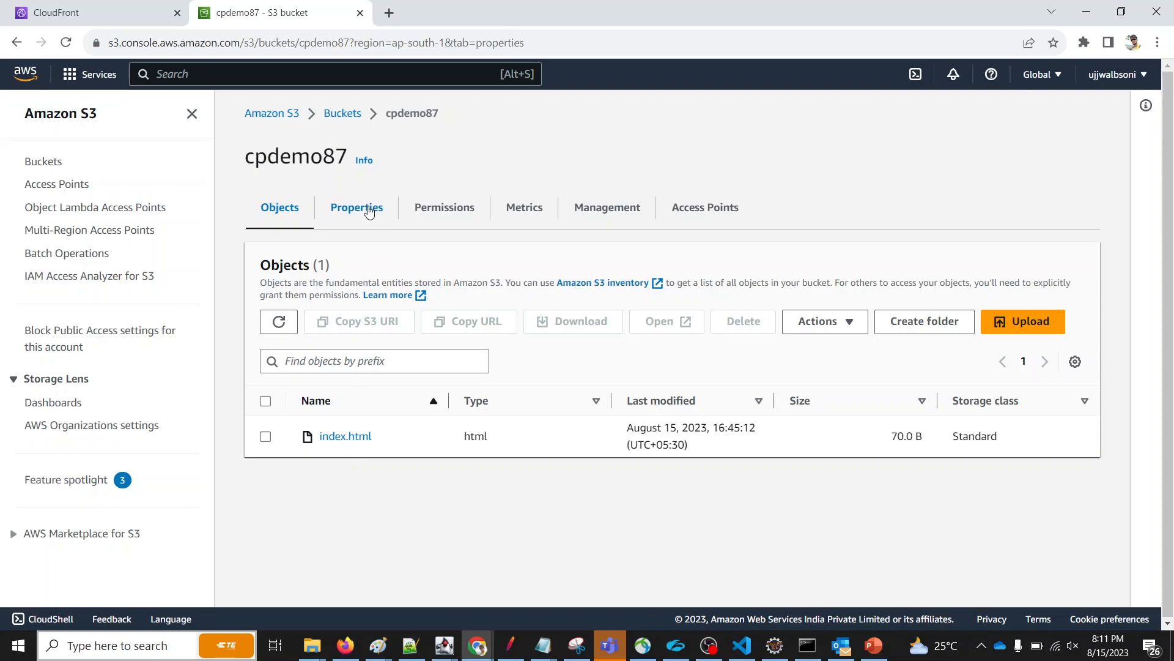
{"action": "left_click", "coordinate": [443, 208]}
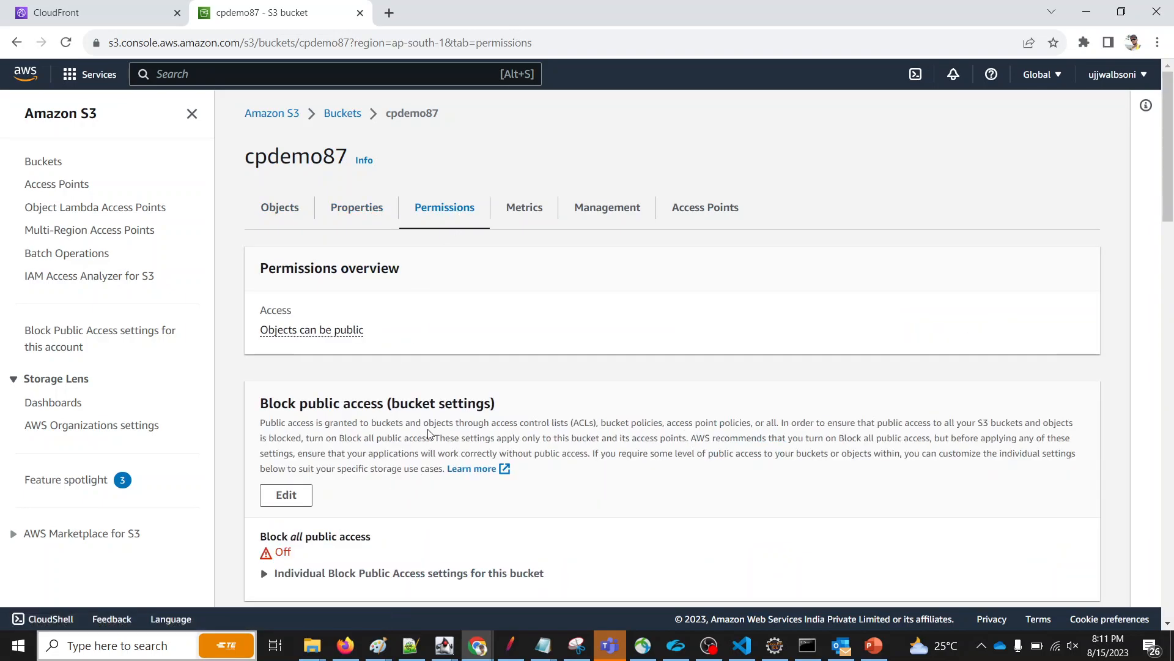
{"action": "scroll", "scroll_direction": "down", "scroll_amount": 3}
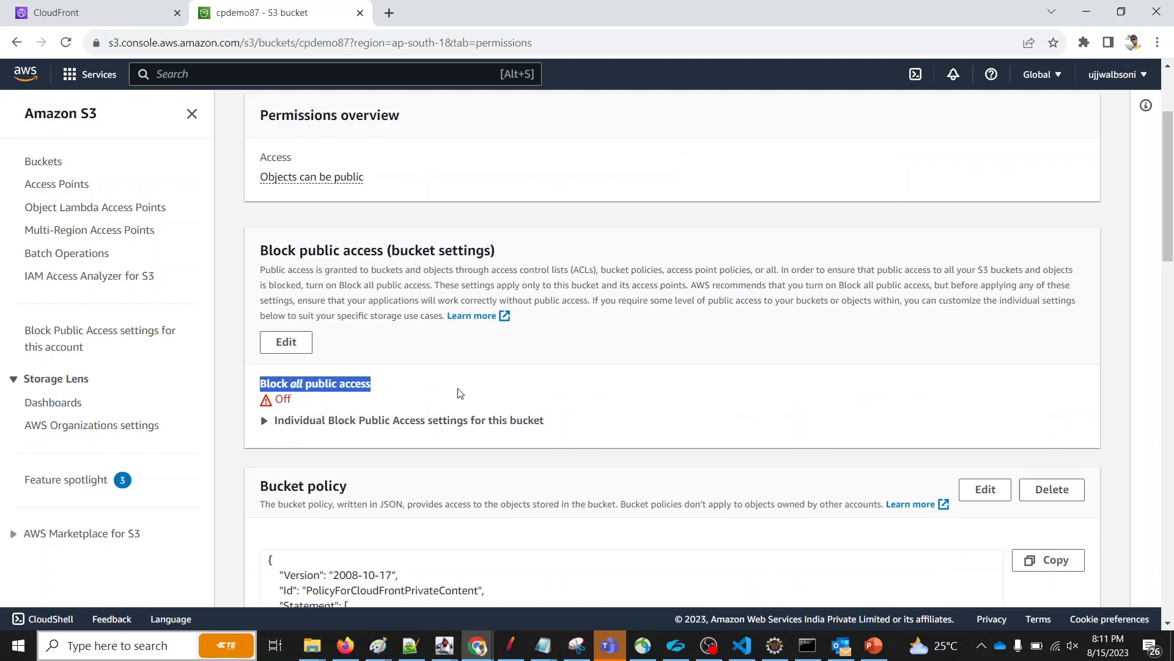
{"action": "scroll", "scroll_direction": "down", "scroll_amount": 3}
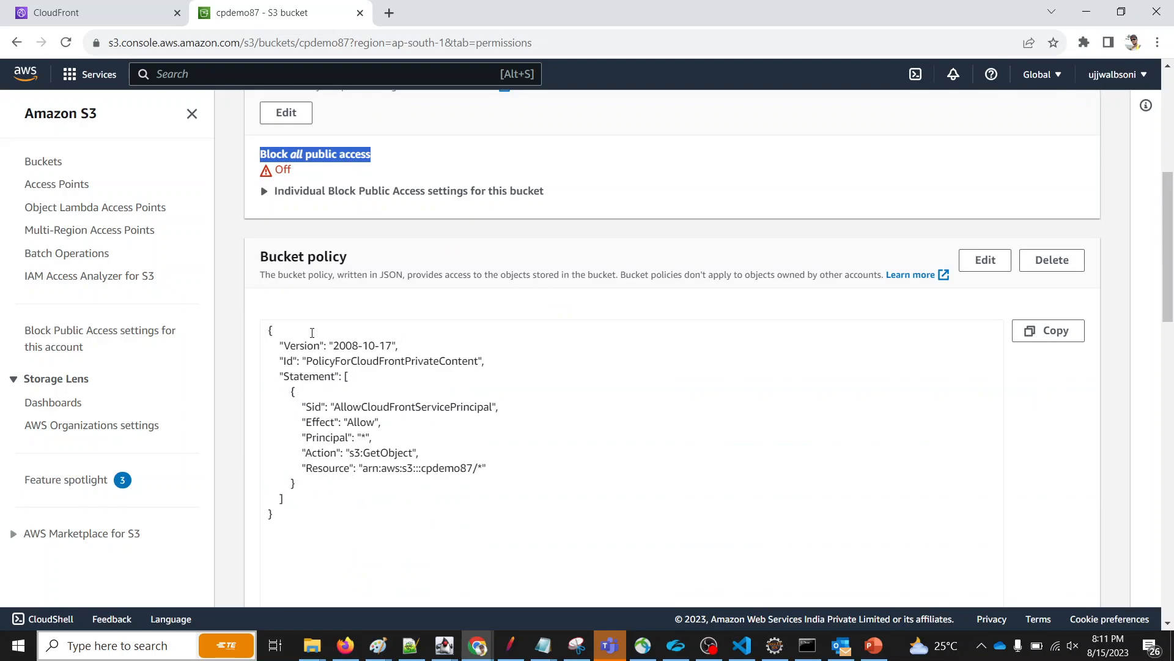
{"action": "mouse_move", "coordinate": [305, 310]}
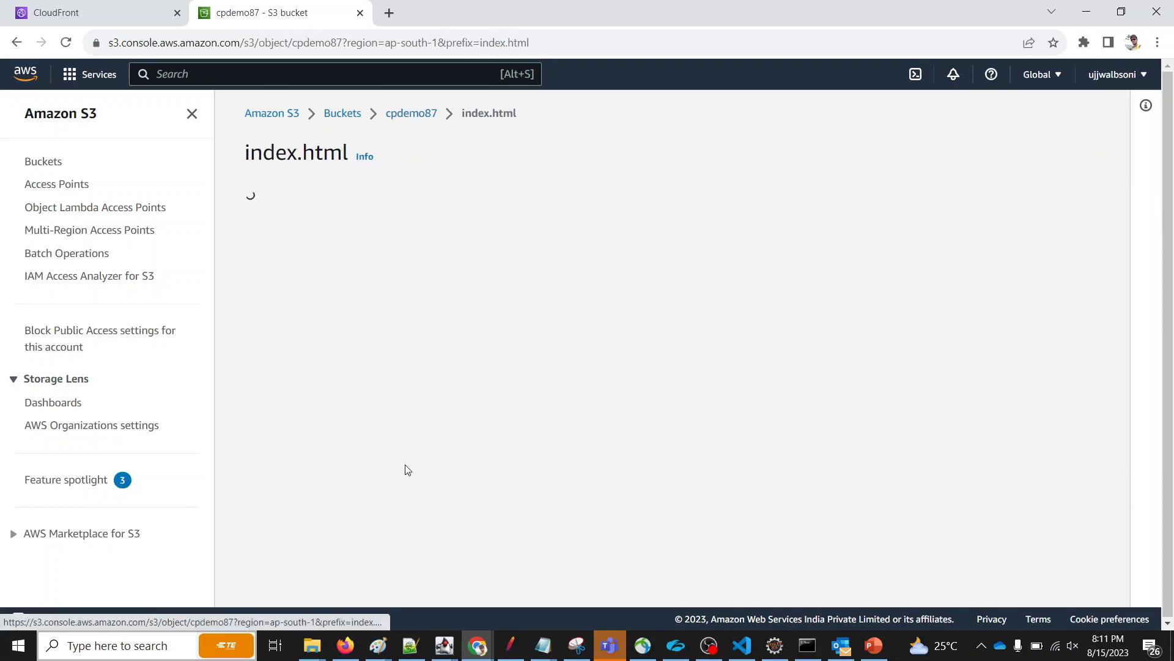
Open index.html's object URL in a new tab showing the Hello World page.
{"action": "right_click", "coordinate": [859, 501]}
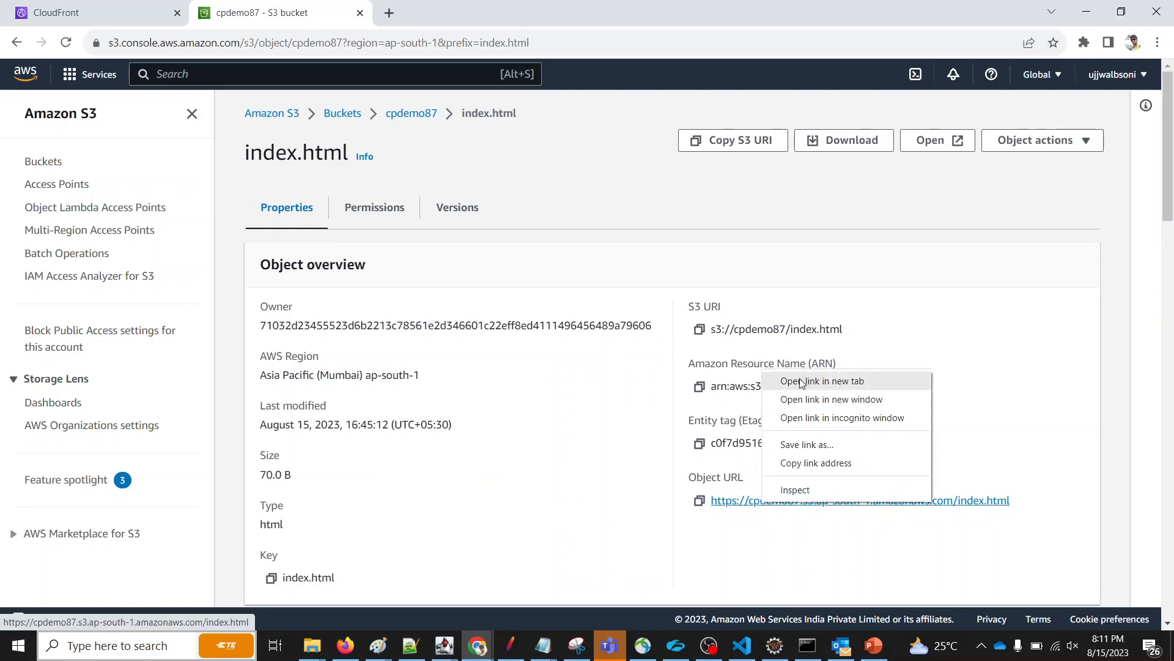
{"action": "left_click", "coordinate": [822, 380]}
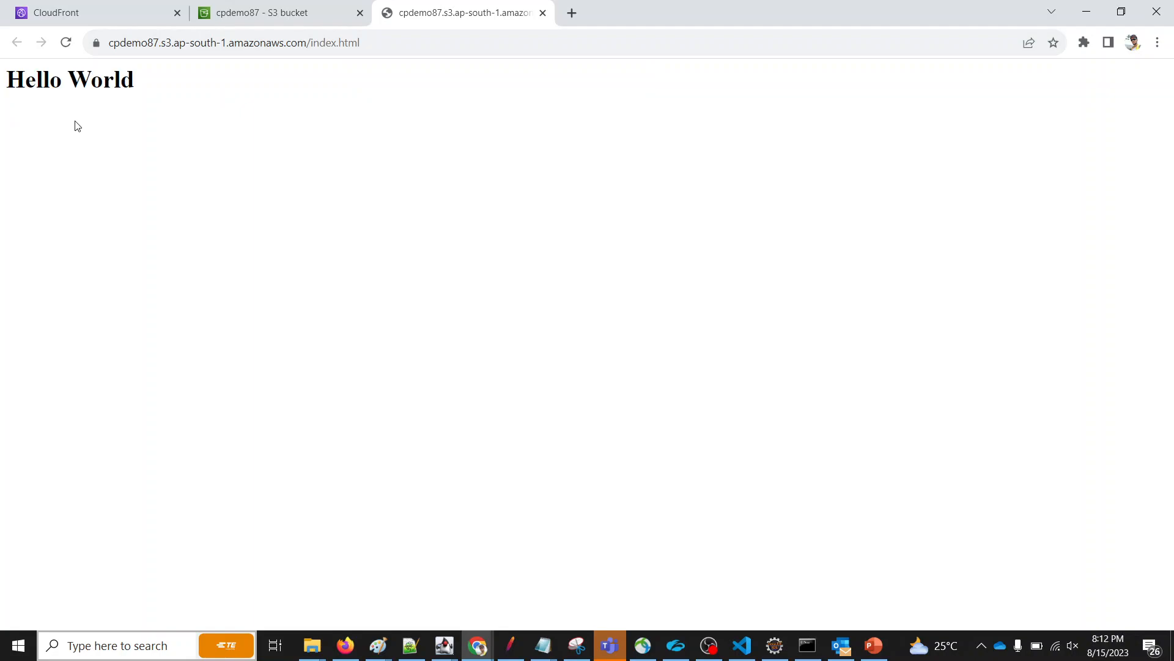
{"action": "mouse_move", "coordinate": [81, 134]}
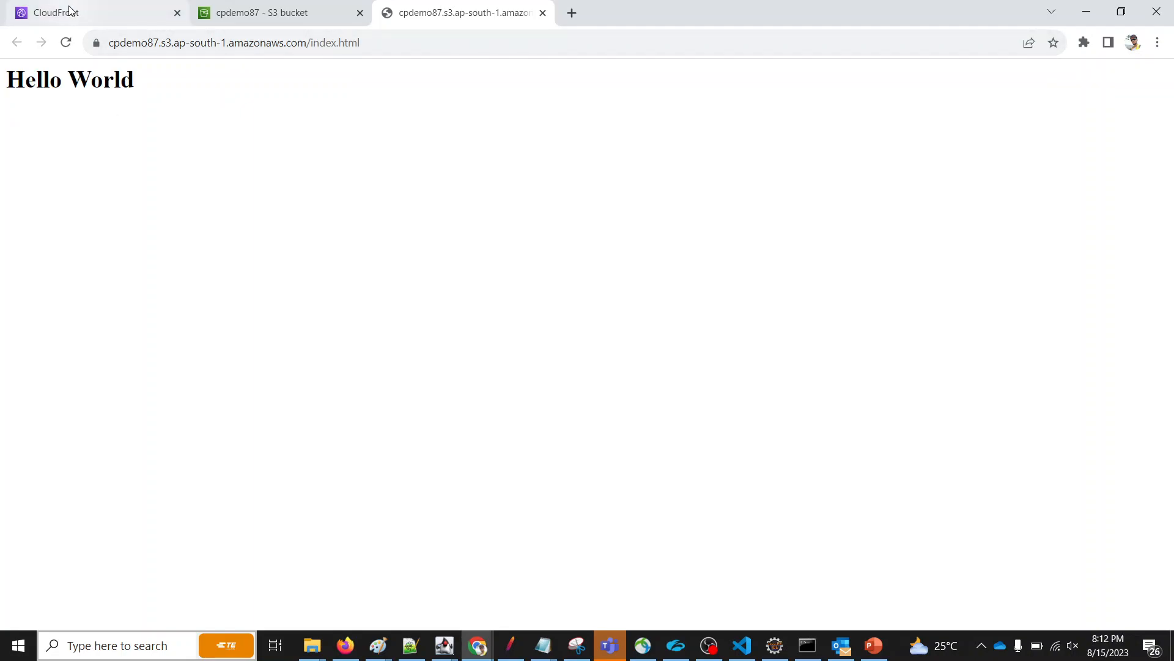
Choose the distribution's origin domain from the list of available Amazon S3 buckets.
{"action": "left_click", "coordinate": [82, 13]}
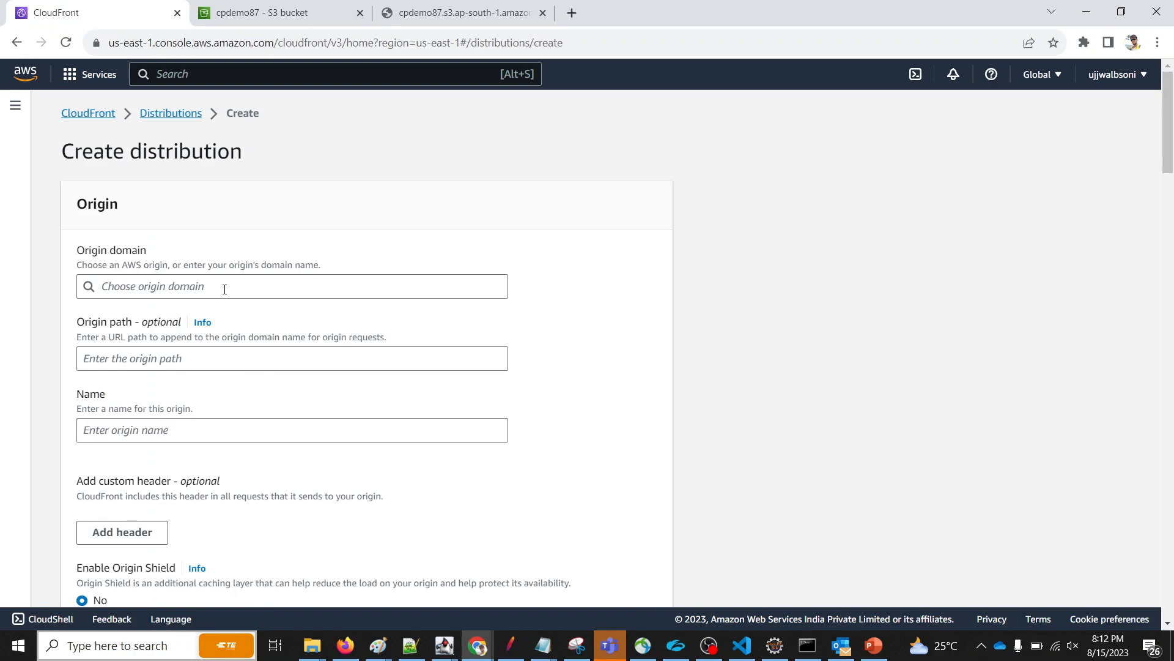
{"action": "left_click", "coordinate": [291, 287]}
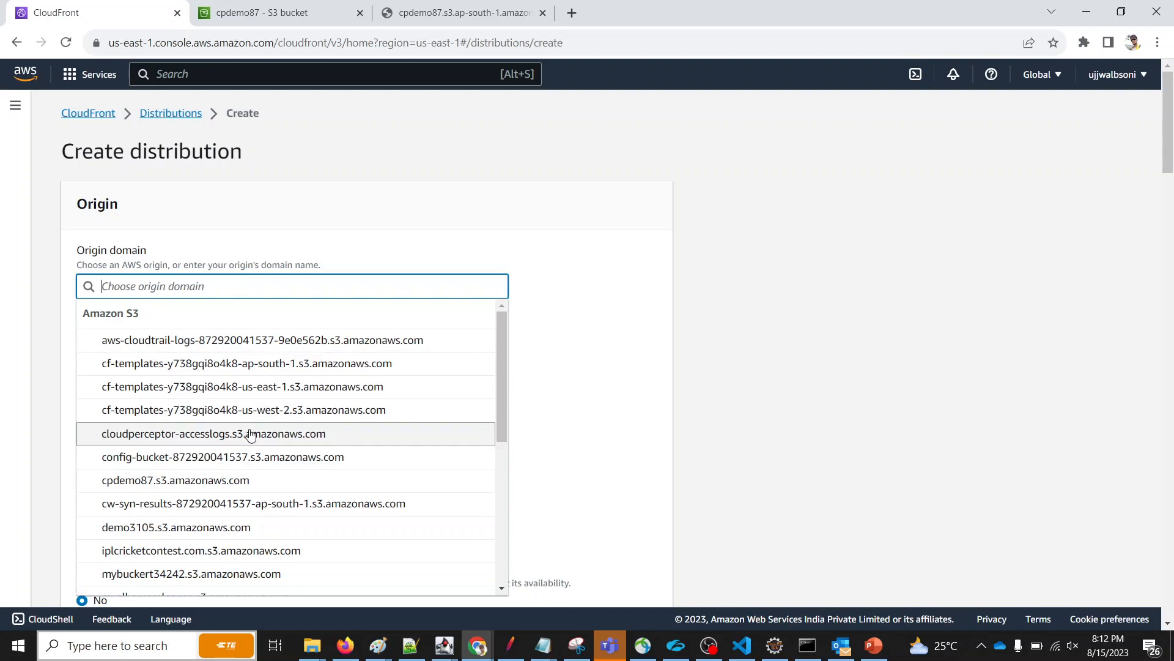
{"action": "left_click", "coordinate": [459, 12]}
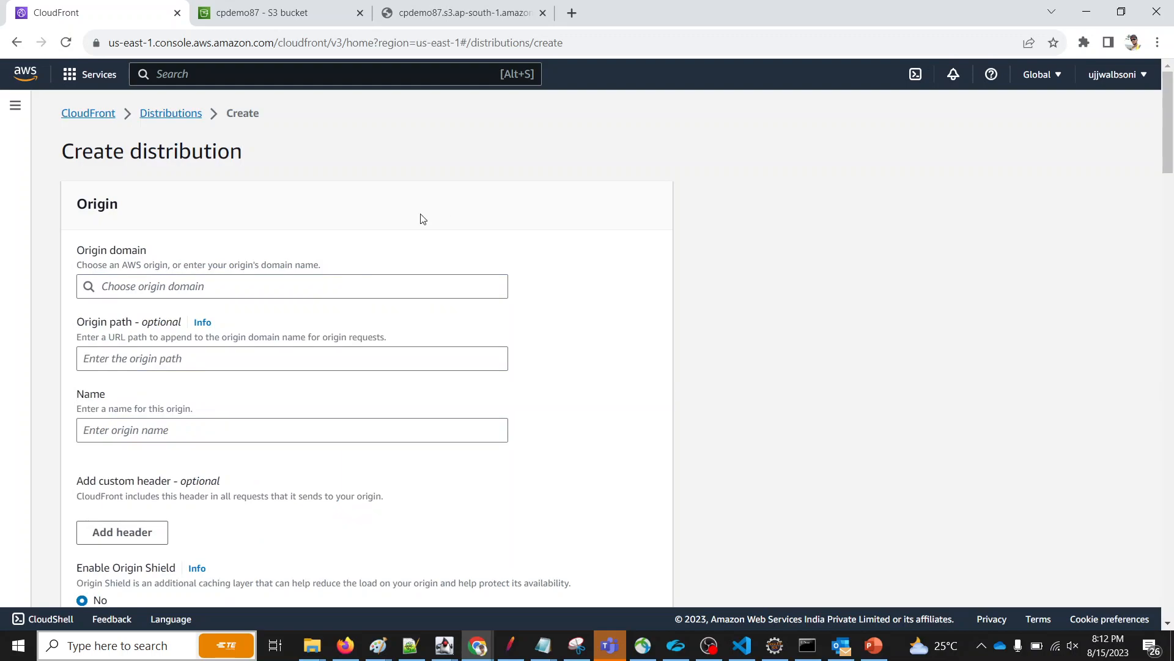
{"action": "left_click", "coordinate": [291, 286]}
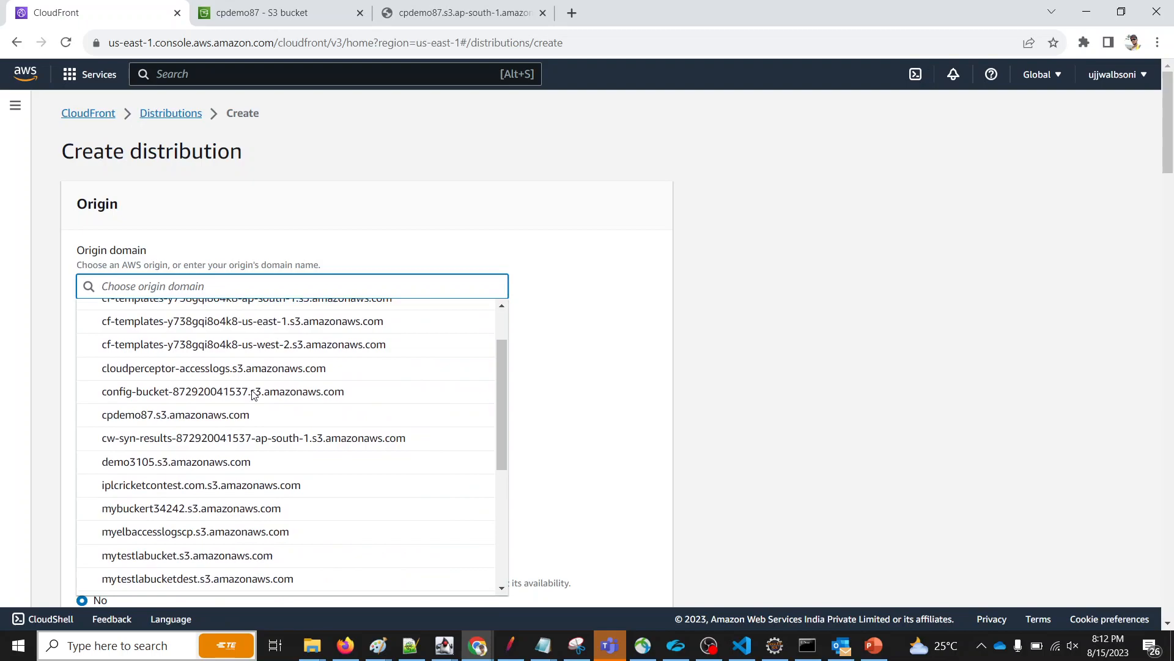
{"action": "scroll", "scroll_direction": "down", "scroll_amount": 3}
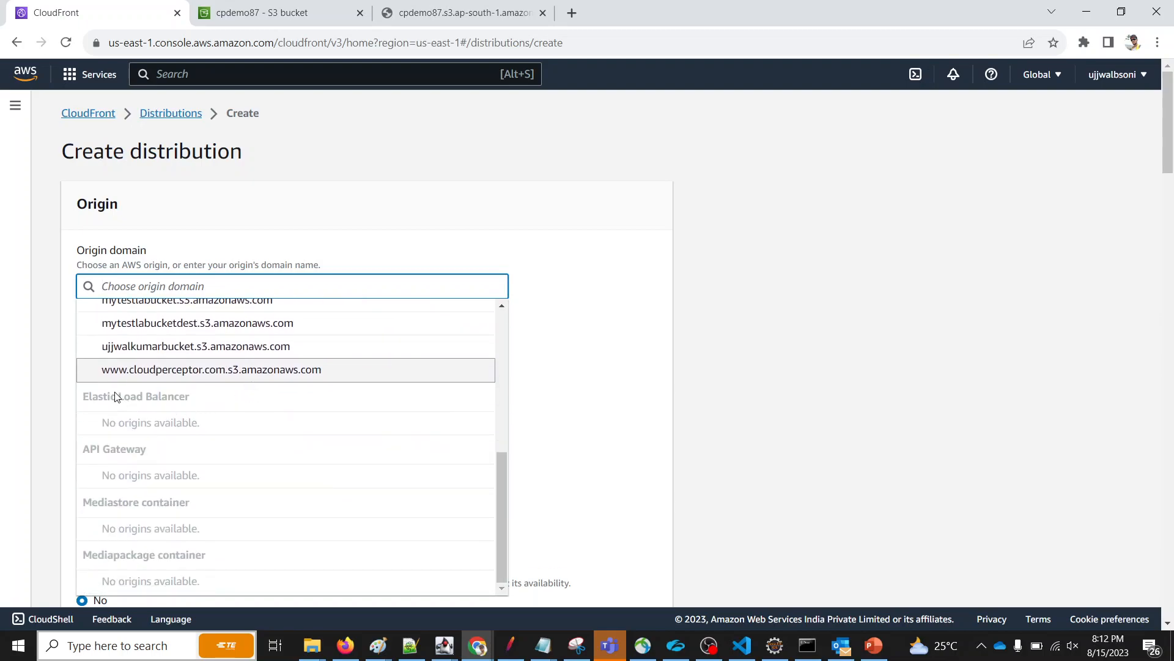
{"action": "mouse_move", "coordinate": [126, 479]}
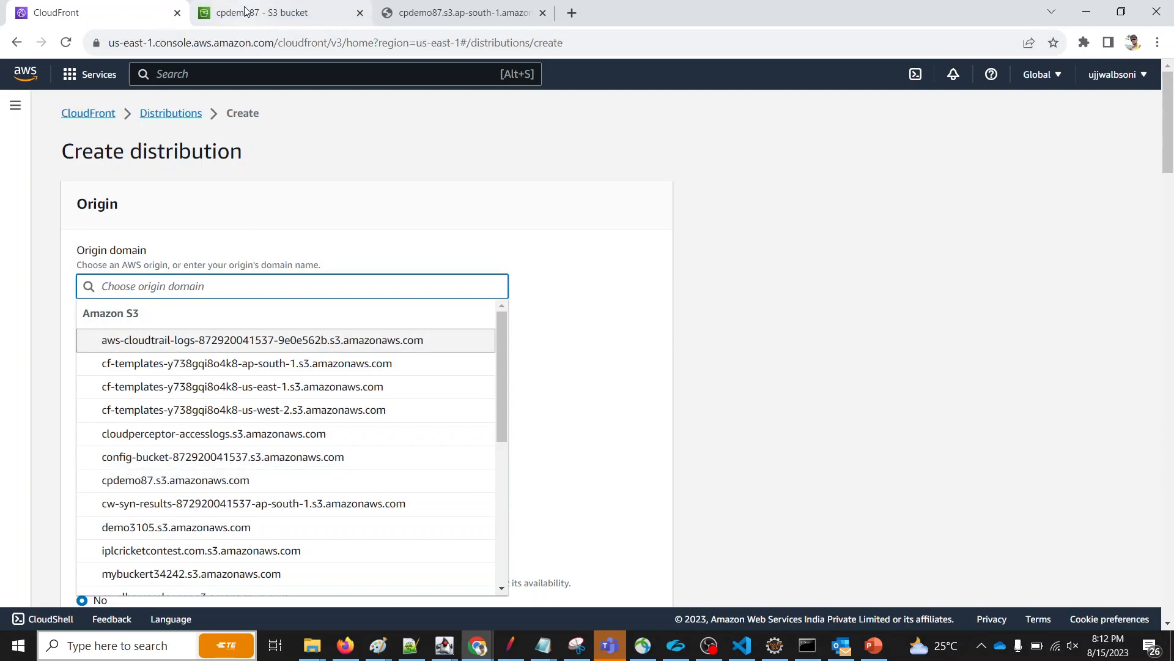
{"action": "left_click", "coordinate": [277, 12]}
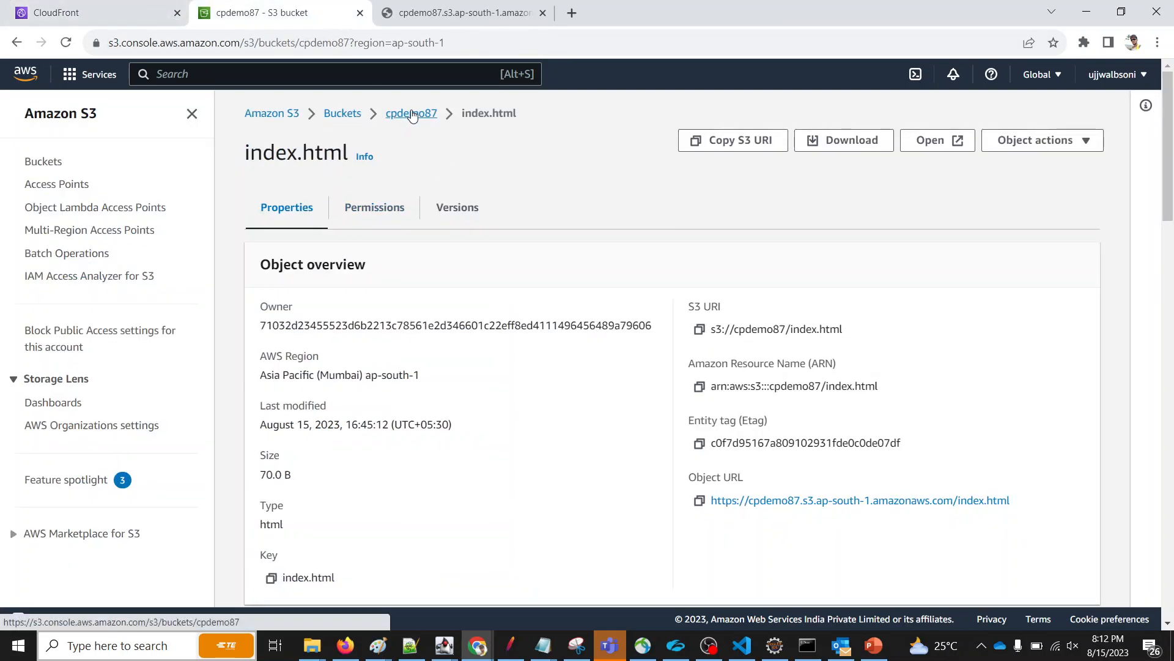
{"action": "left_click", "coordinate": [53, 13]}
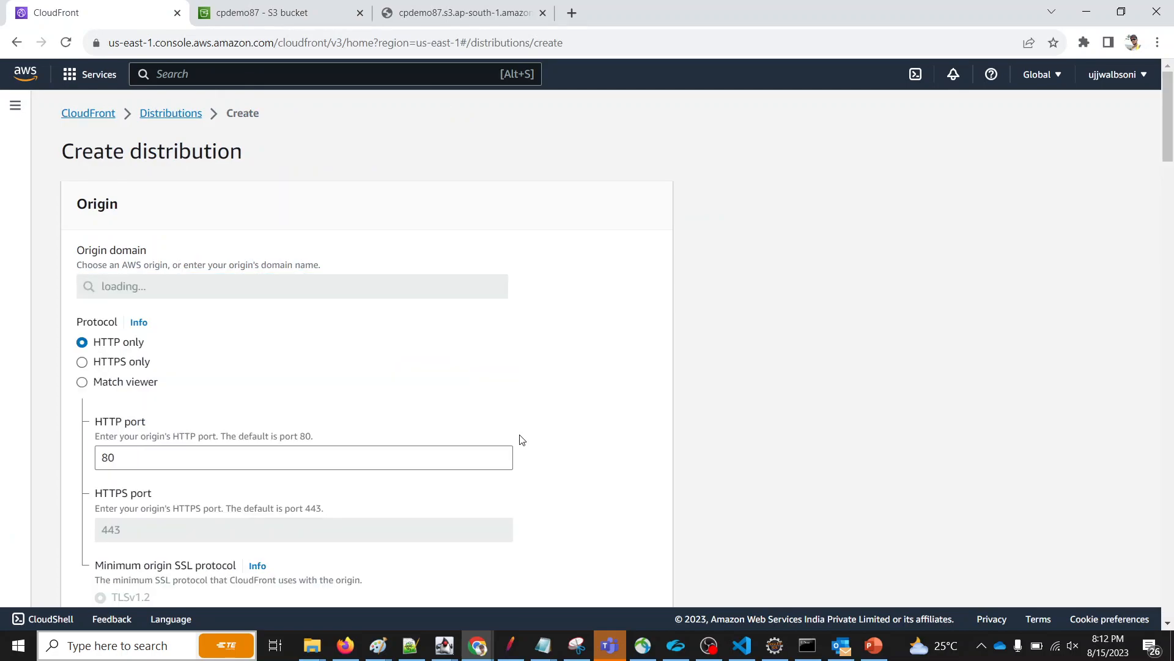
Restrict bucket access to CloudFront via origin access control and bring up the existing controls list.
{"action": "left_click", "coordinate": [292, 285]}
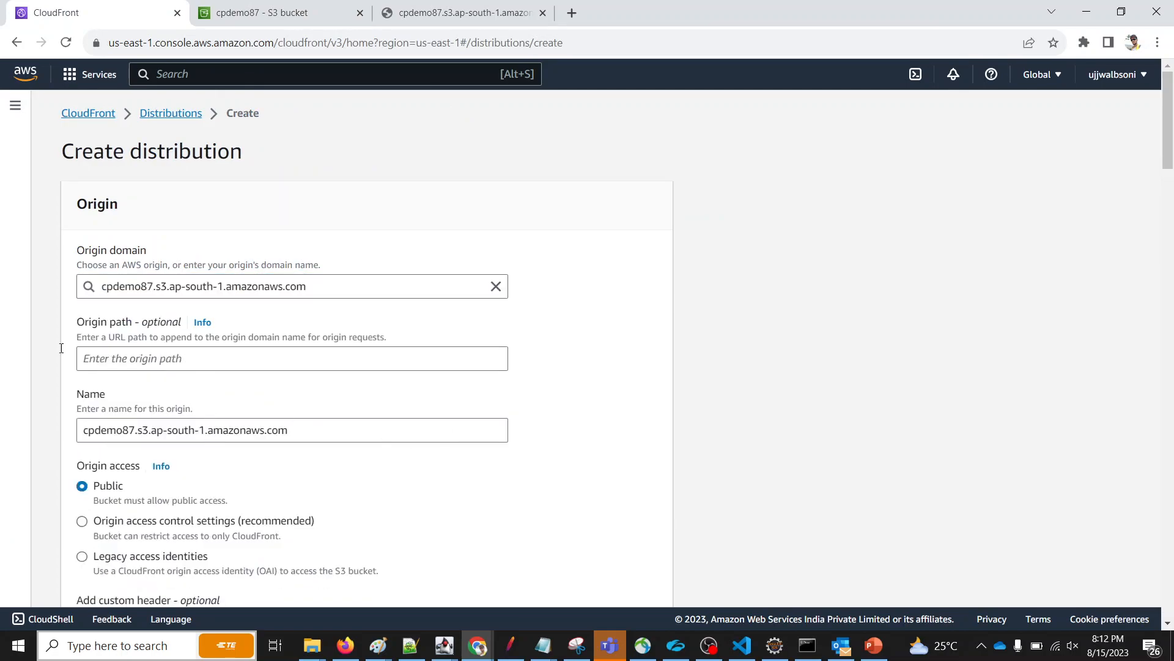
{"action": "mouse_move", "coordinate": [327, 381]}
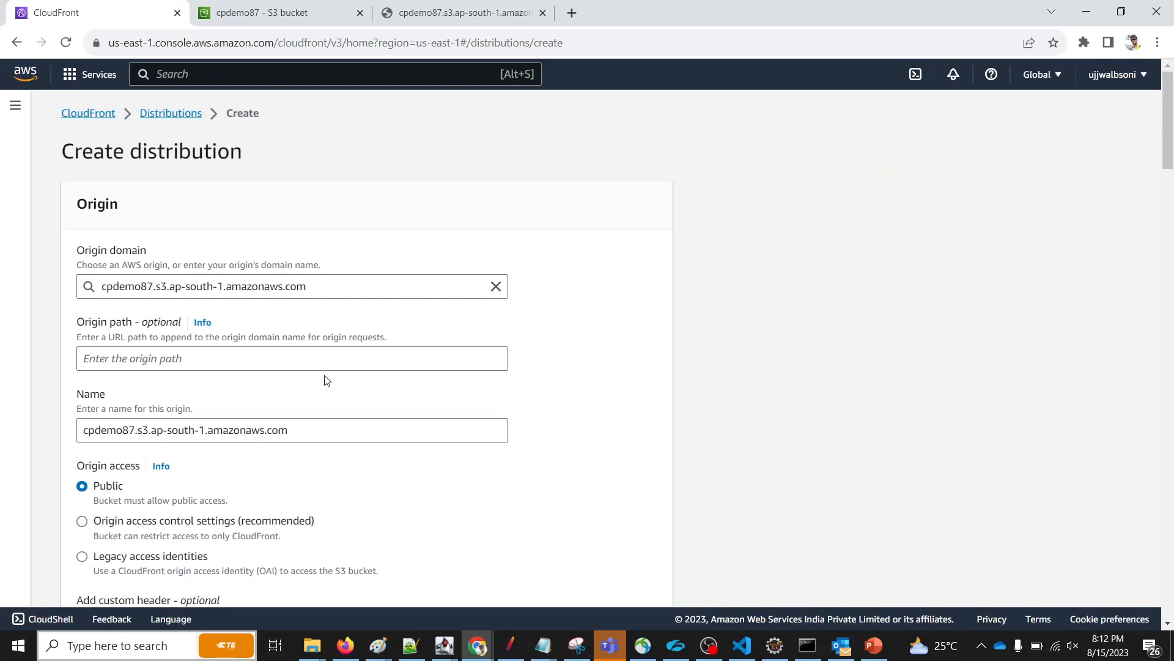
{"action": "mouse_move", "coordinate": [304, 465]}
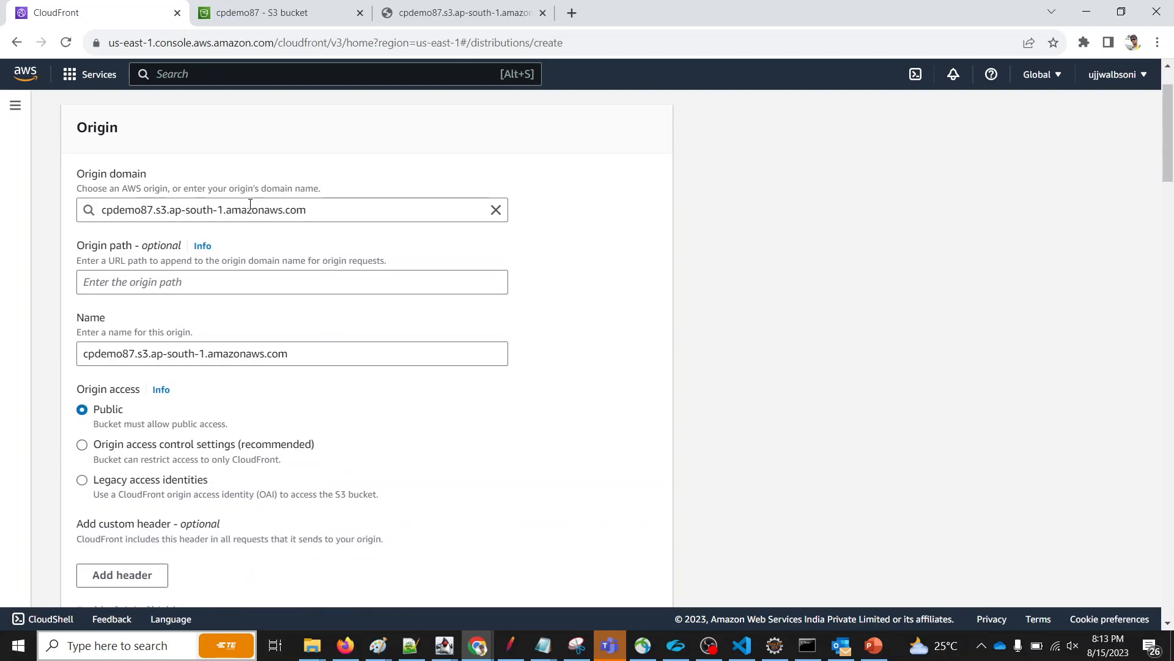
{"action": "scroll", "scroll_direction": "down", "scroll_amount": 3}
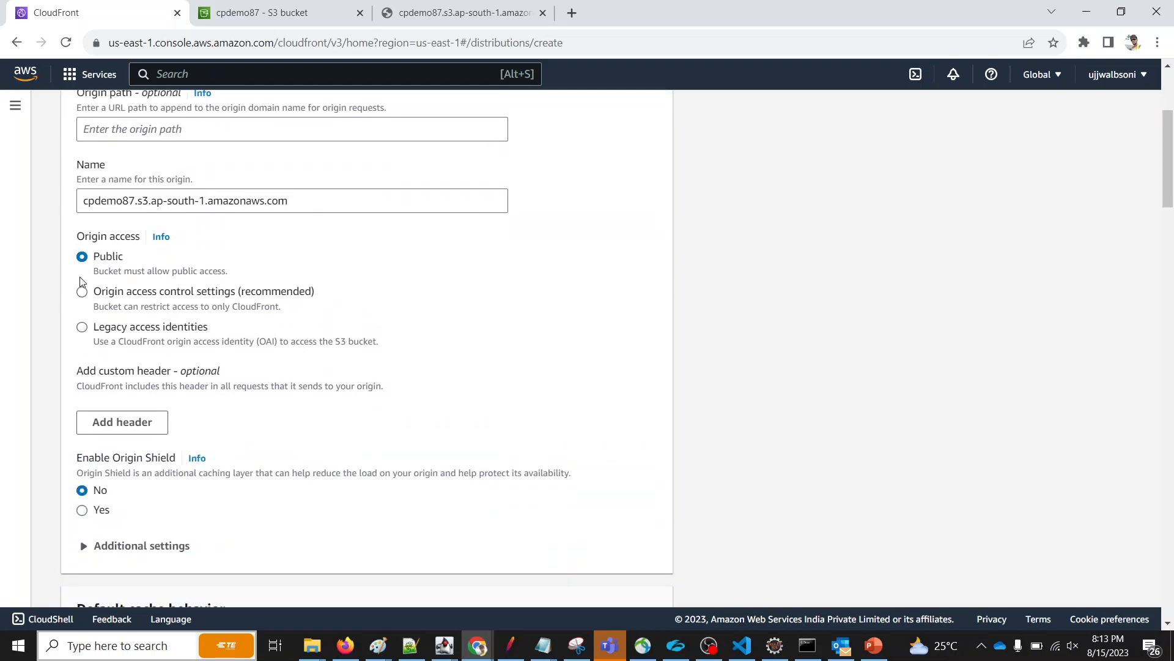
{"action": "left_click", "coordinate": [82, 291]}
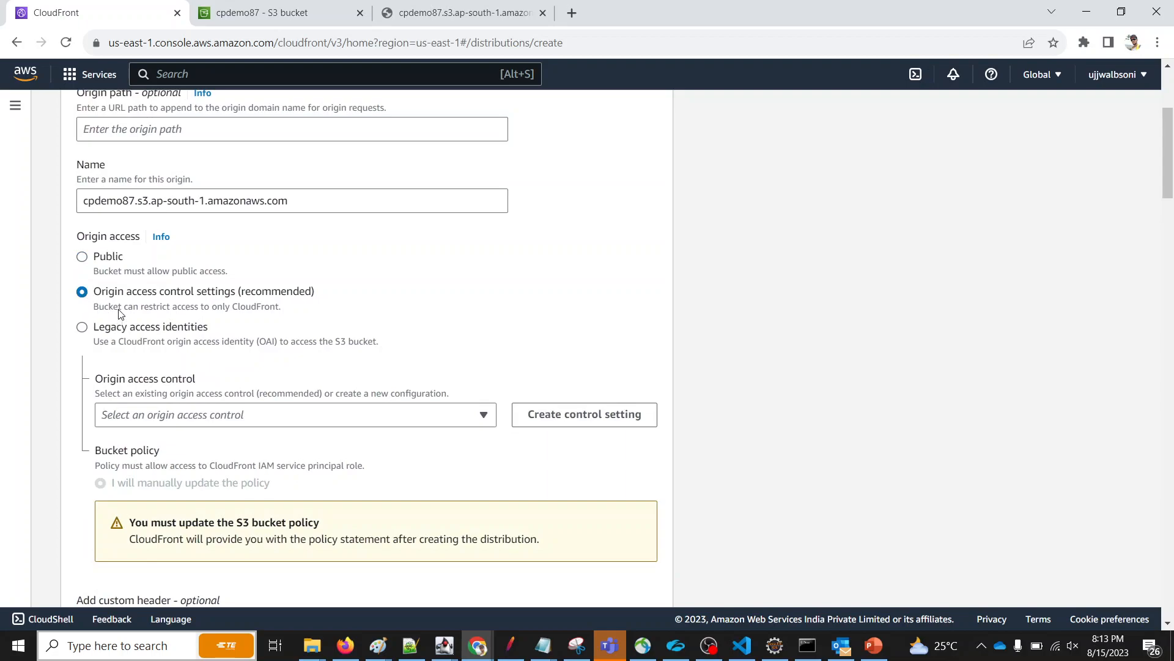
{"action": "mouse_move", "coordinate": [304, 301]}
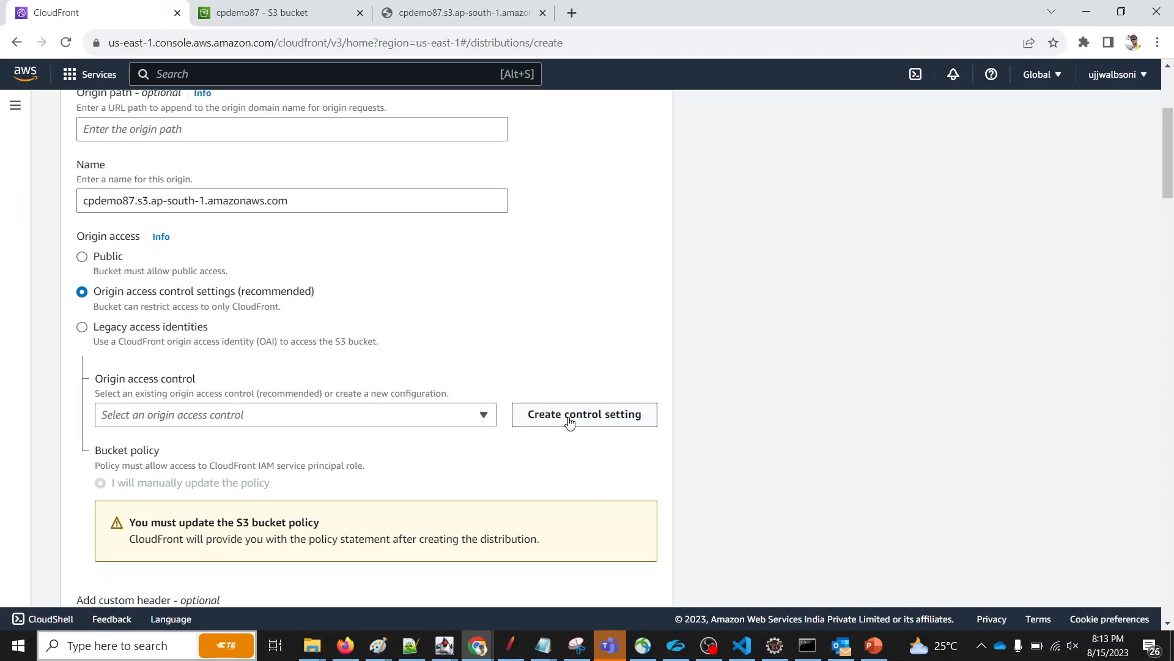
{"action": "left_click", "coordinate": [292, 415]}
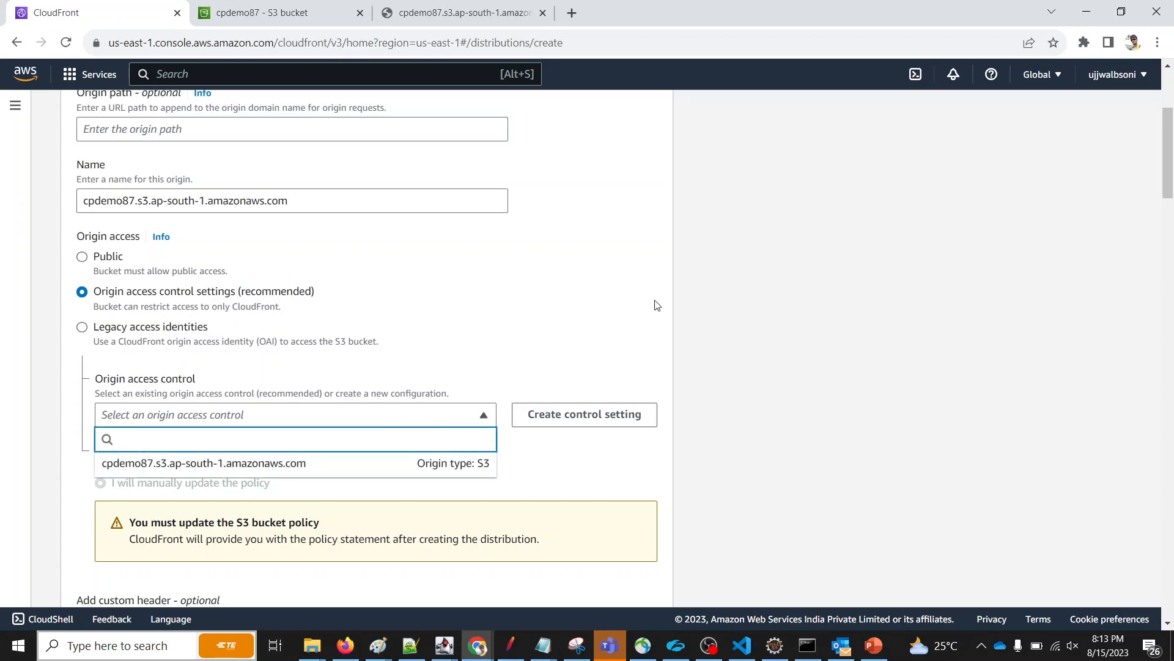
{"action": "left_click", "coordinate": [15, 105]}
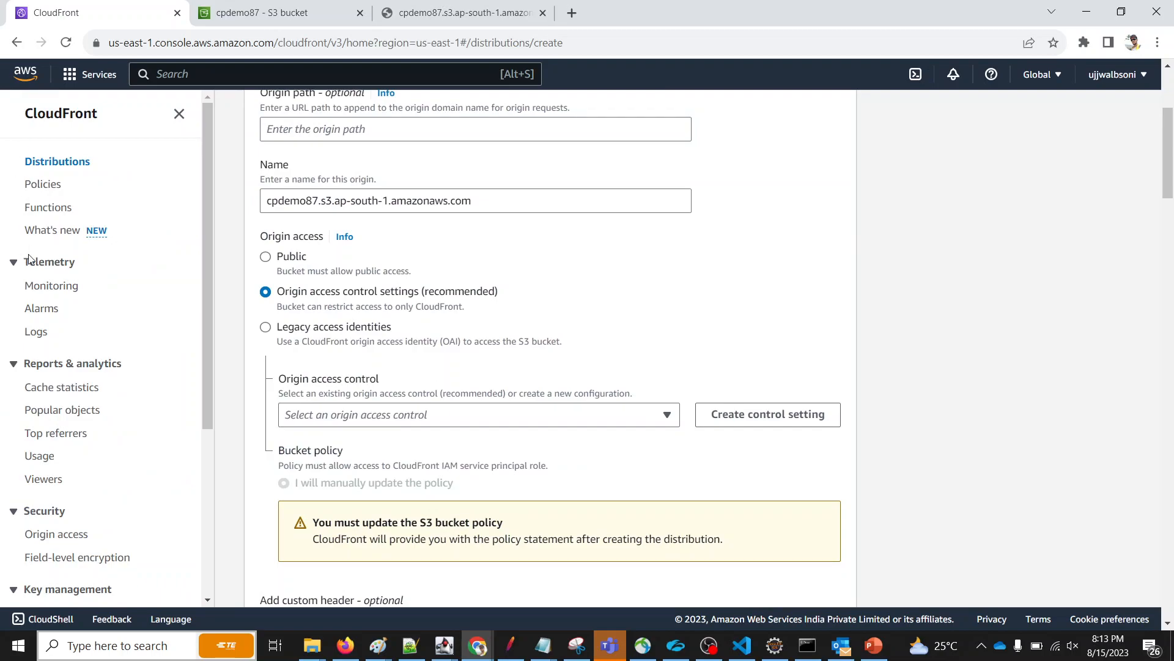
{"action": "mouse_move", "coordinate": [55, 533]}
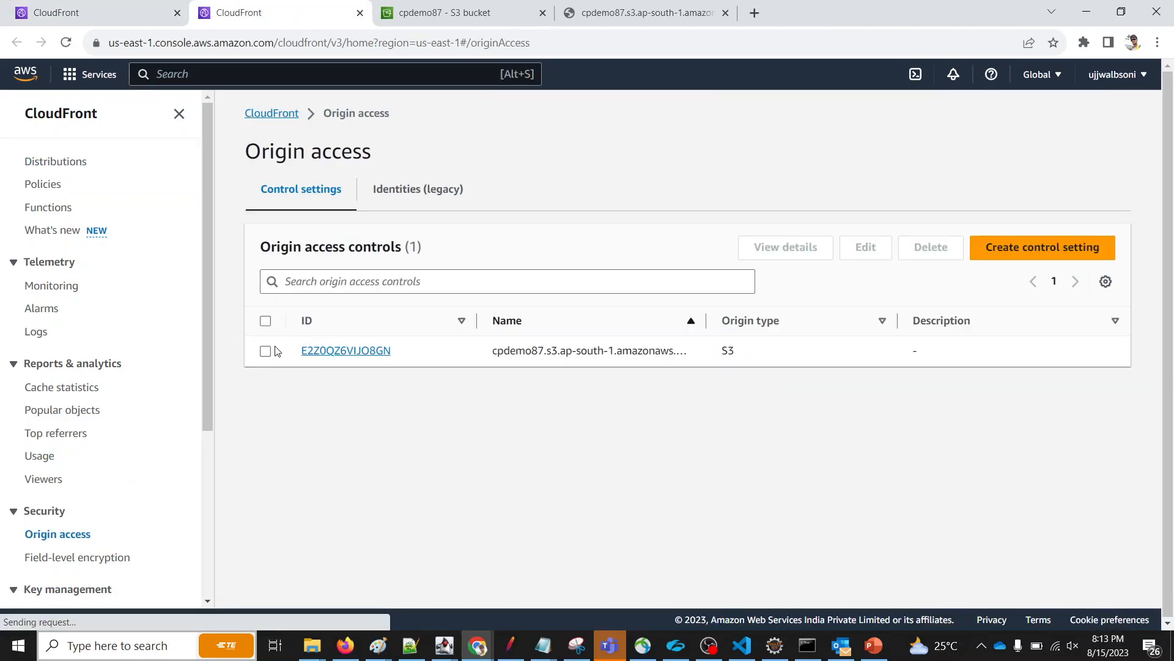
Name the origin access control cpdemo87.s3.ap-south-1.amazonaws.com with S3 origin type and save it.
{"action": "left_click", "coordinate": [345, 350]}
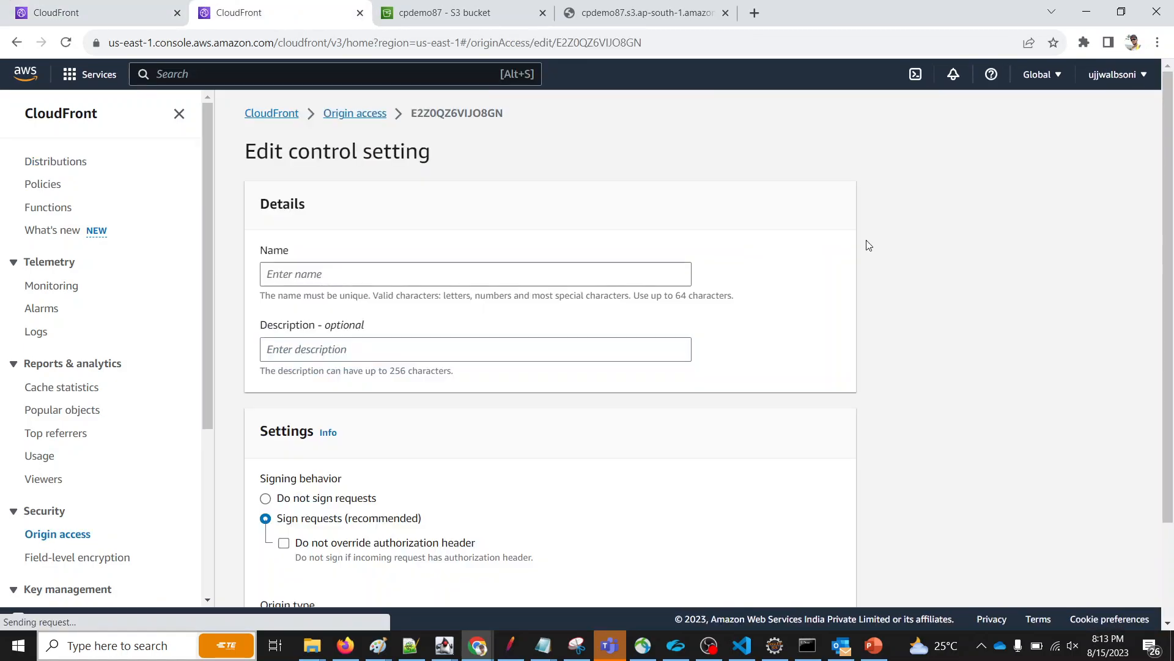
{"action": "type", "text": "cpdemo87.s3.ap-south-1.amazonaws.com"}
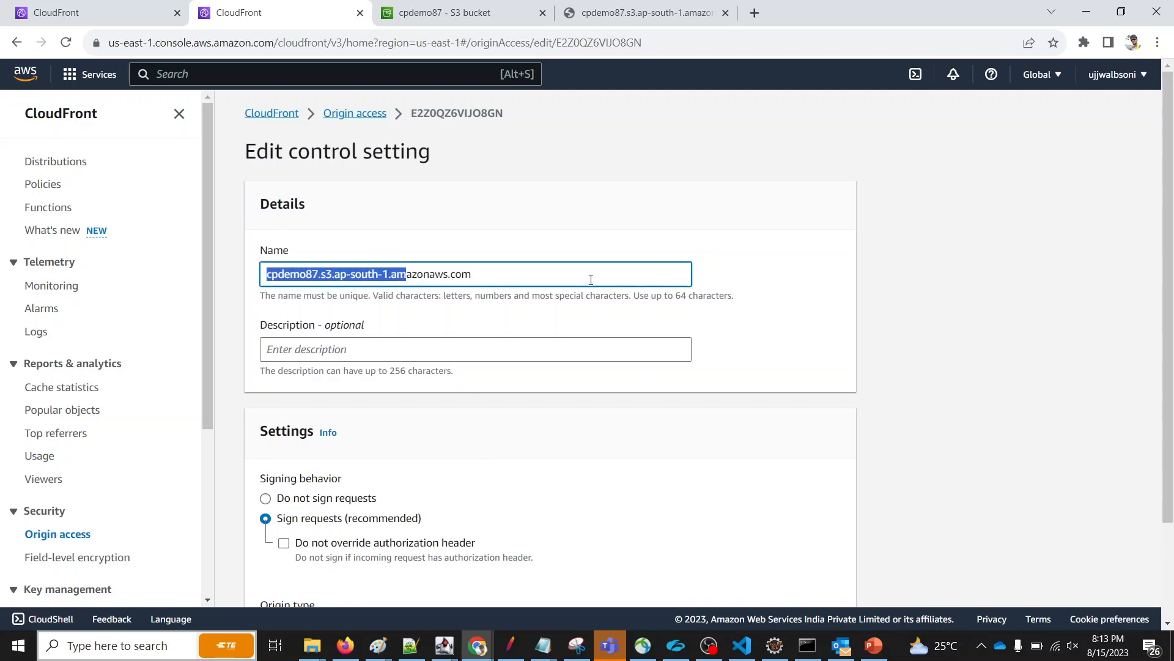
{"action": "left_click", "coordinate": [446, 12]}
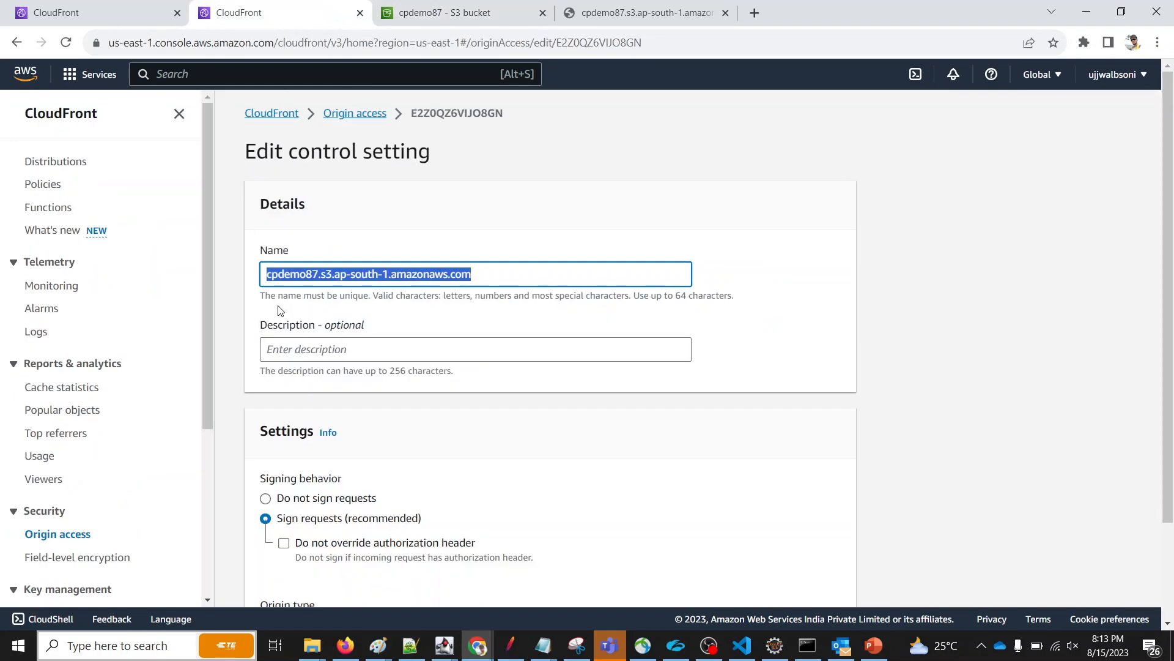
{"action": "scroll", "scroll_direction": "down", "scroll_amount": 3}
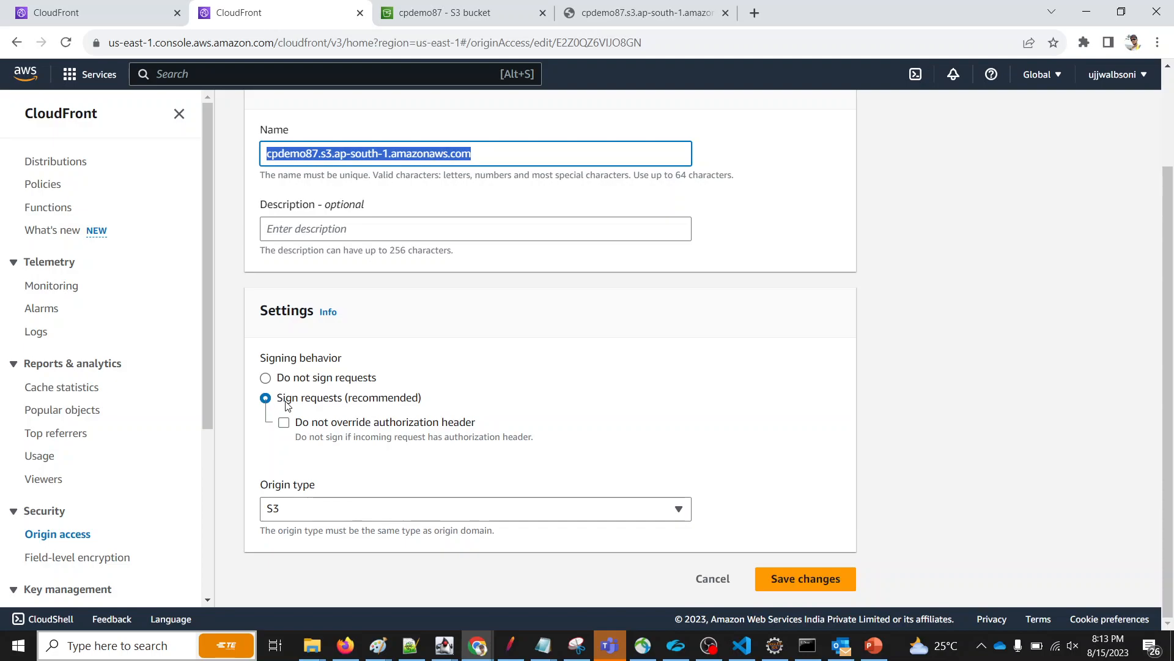
{"action": "mouse_move", "coordinate": [337, 406]}
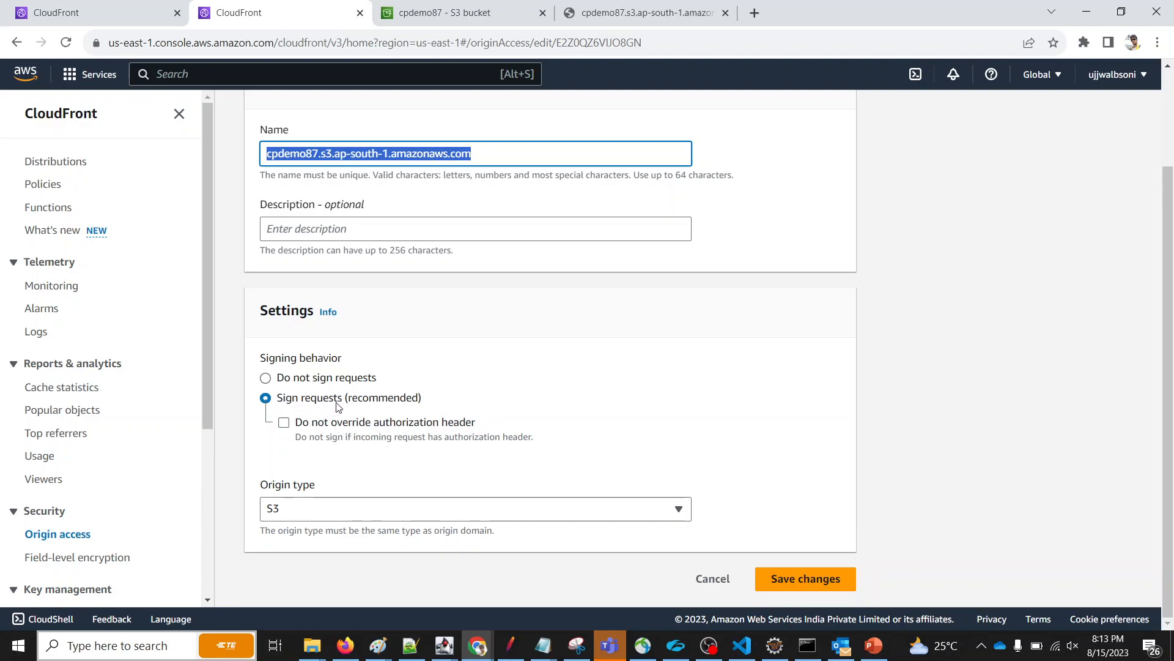
{"action": "left_click", "coordinate": [475, 508]}
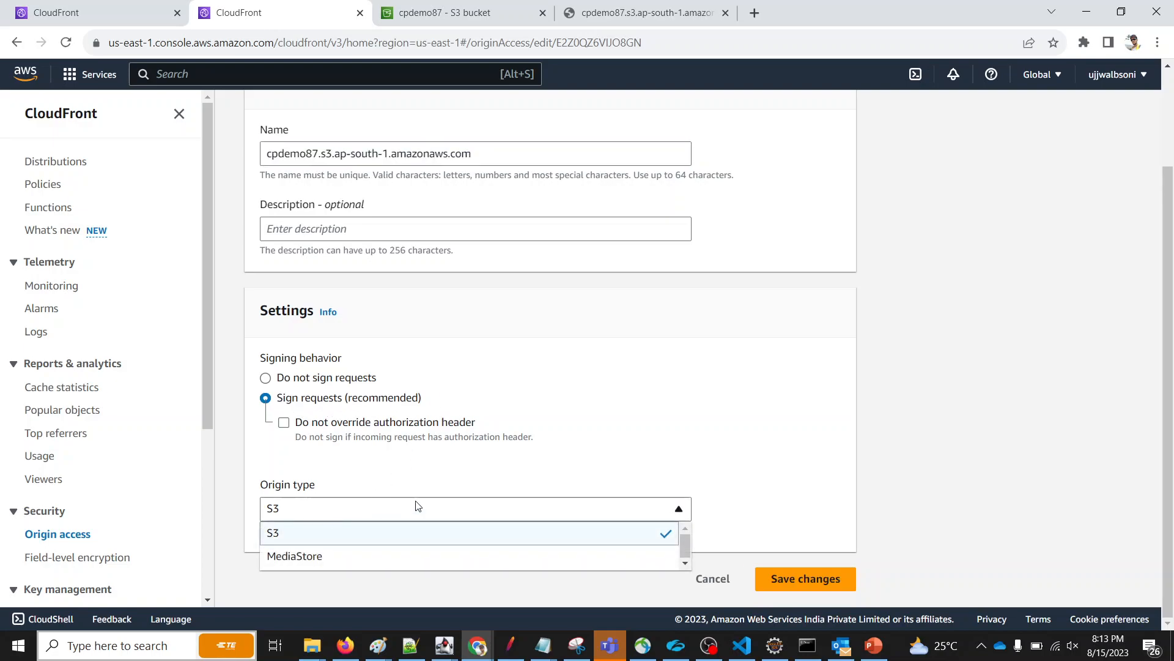
{"action": "left_click", "coordinate": [805, 578]}
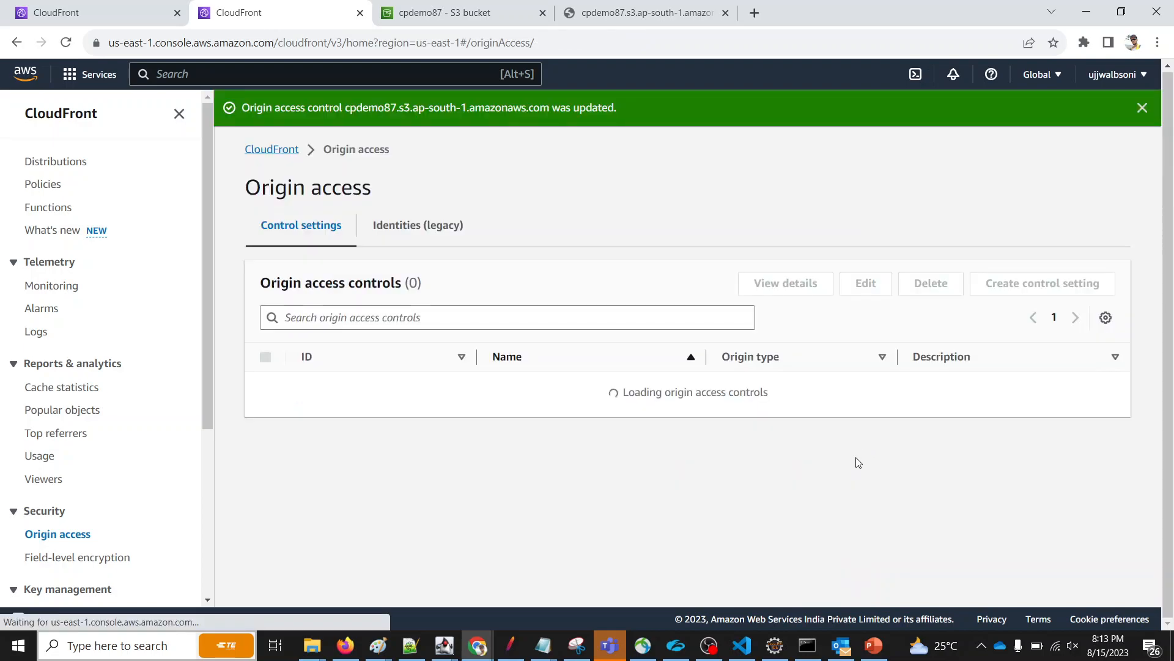
{"action": "left_click", "coordinate": [94, 12]}
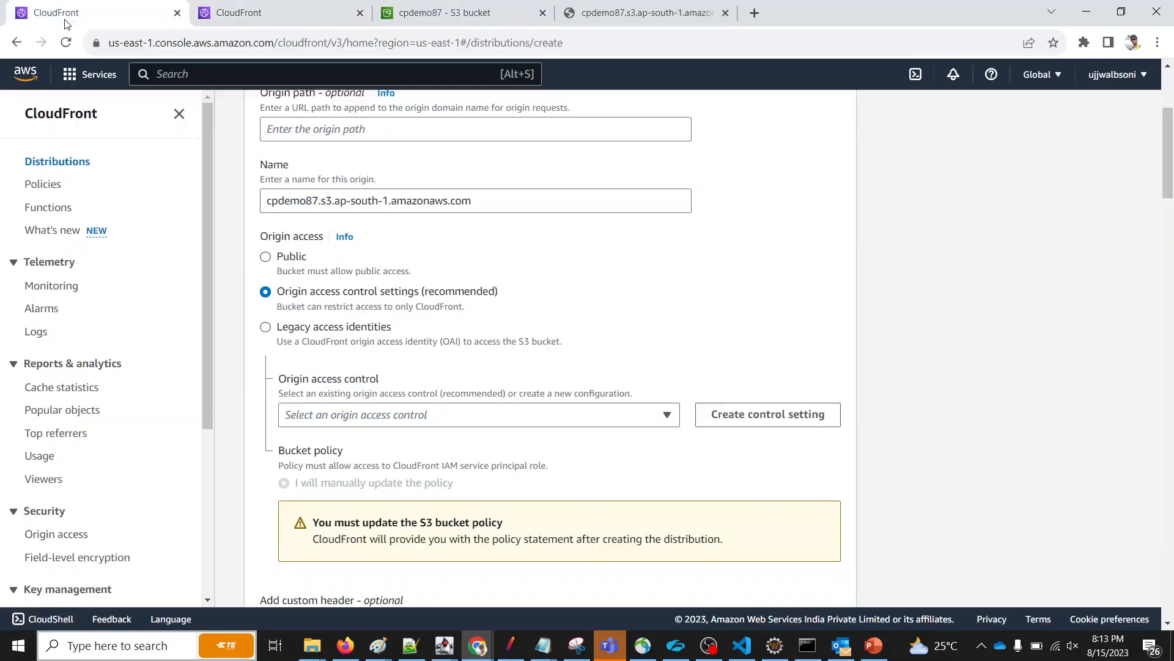
Select the cpdemo87.s3.ap-south-1.amazonaws.com origin access control for the origin and review the remaining settings.
{"action": "left_click", "coordinate": [478, 414]}
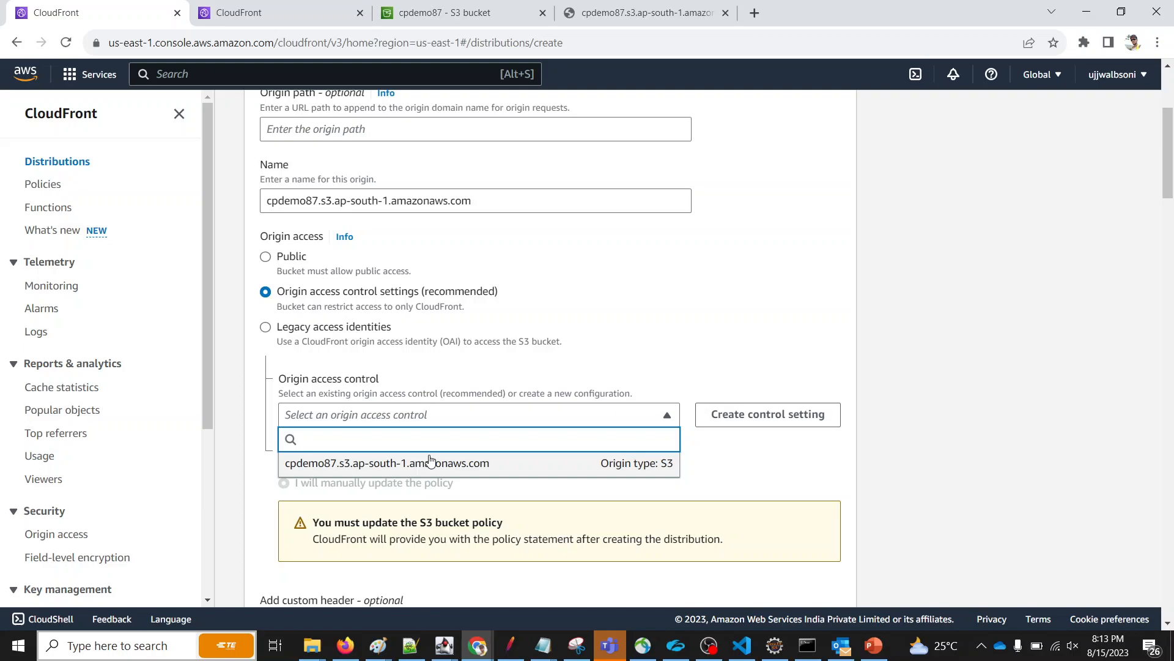
{"action": "left_click", "coordinate": [388, 463]}
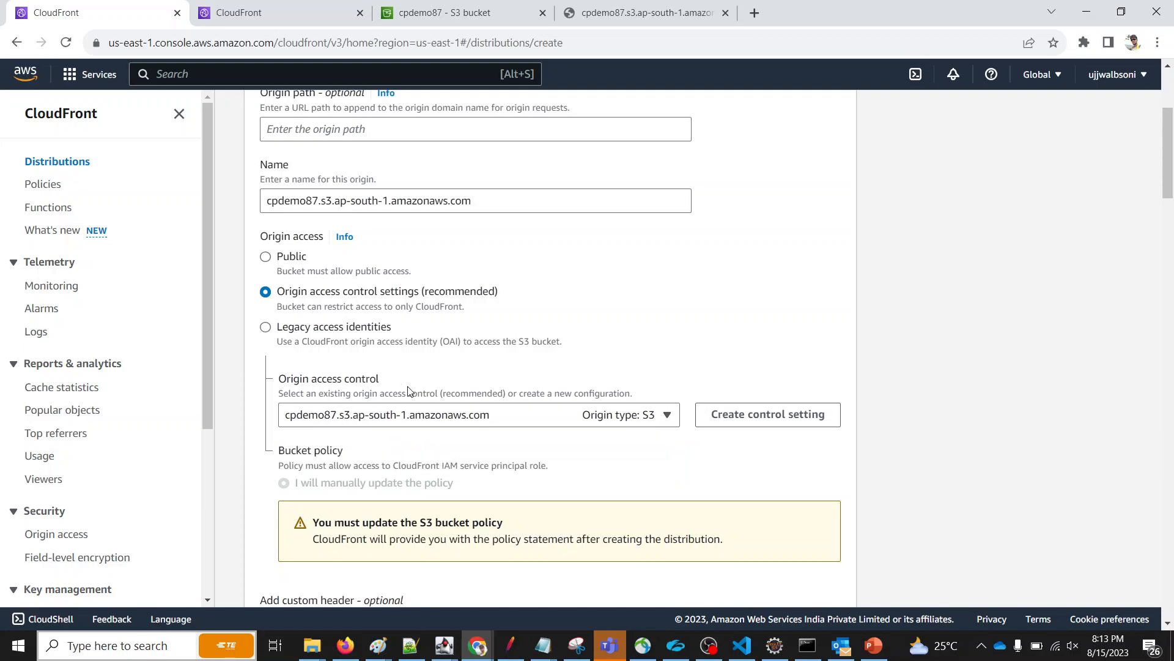
{"action": "scroll", "scroll_direction": "down", "scroll_amount": 3}
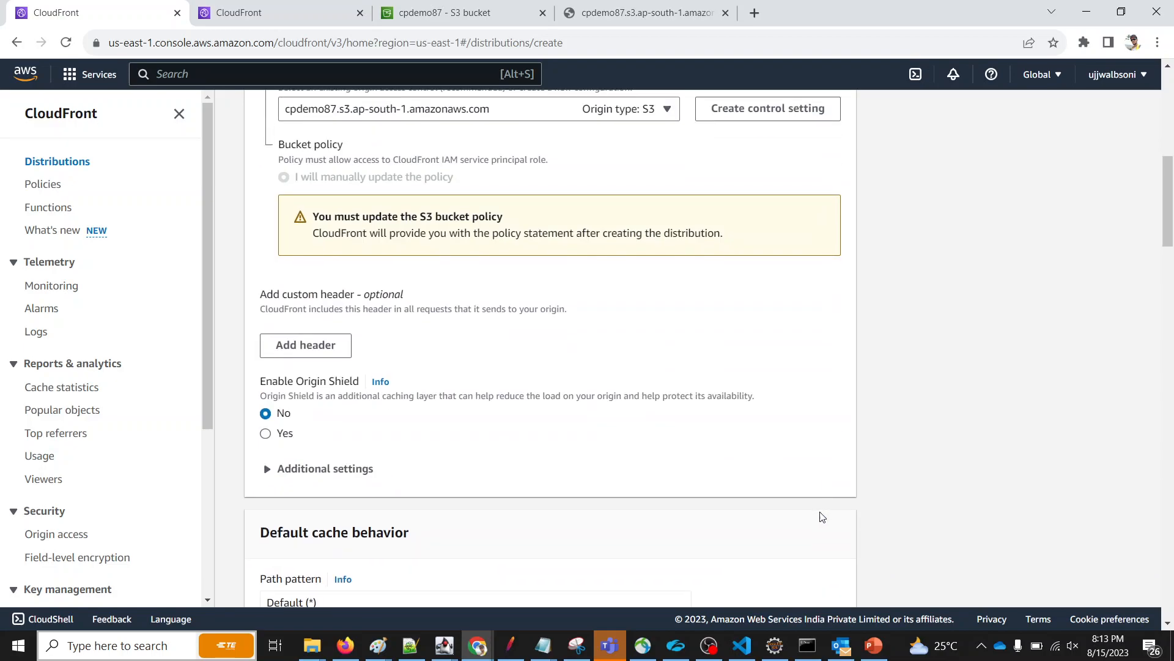
{"action": "mouse_move", "coordinate": [345, 441]}
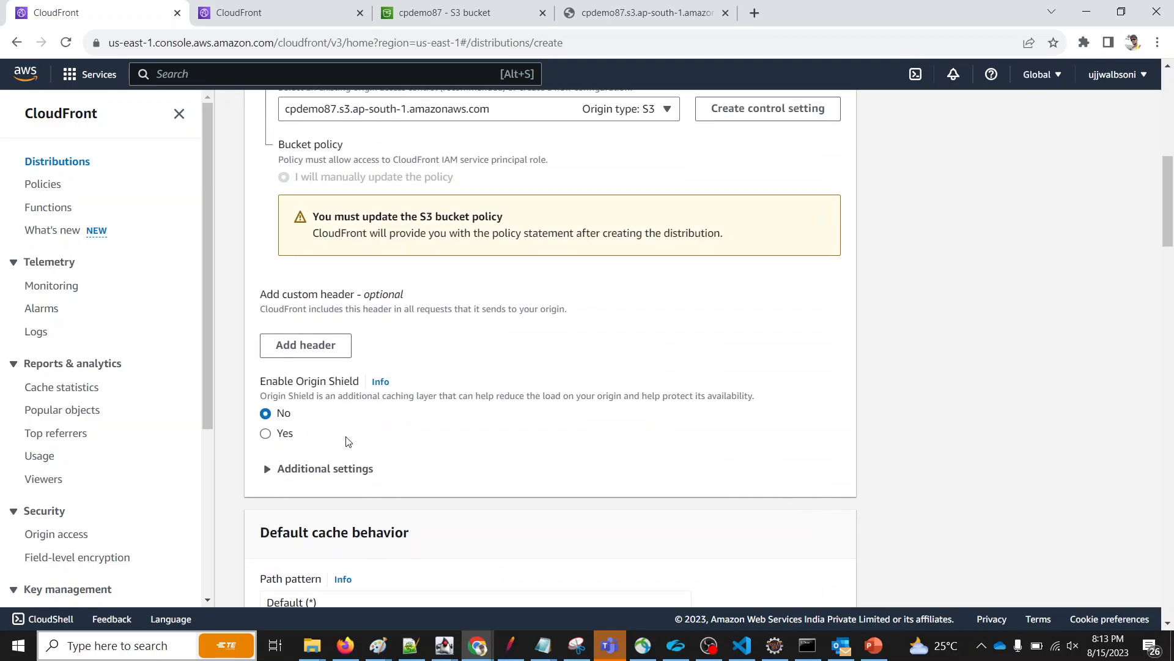
{"action": "scroll", "scroll_direction": "down", "scroll_amount": 3}
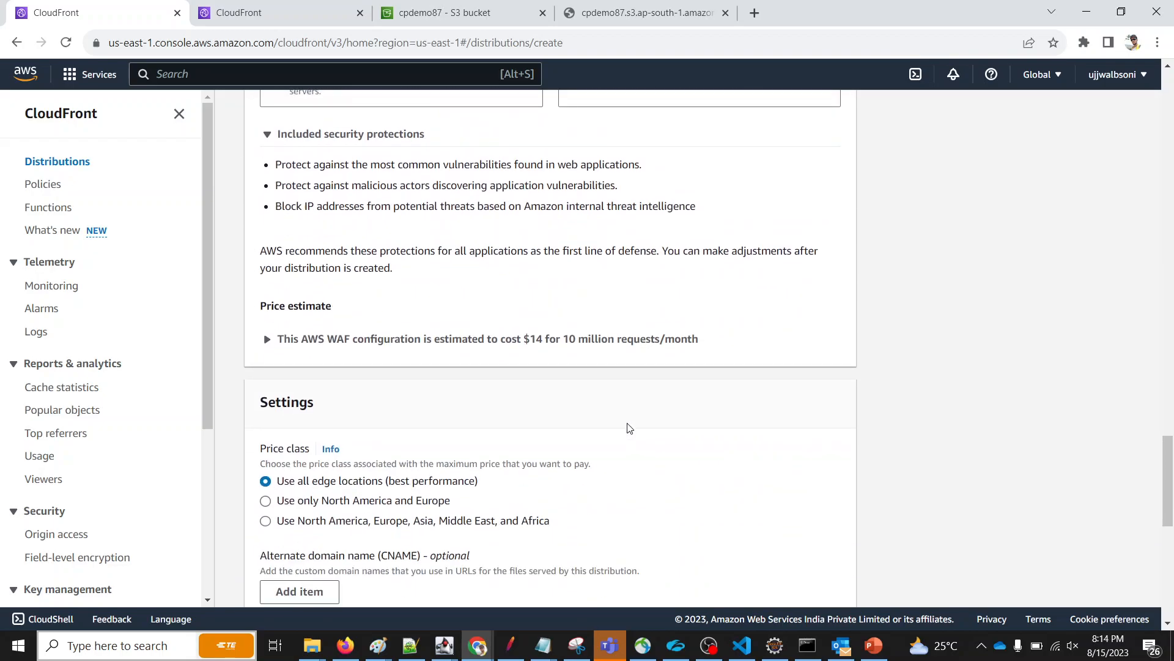
{"action": "scroll", "scroll_direction": "down", "scroll_amount": 3}
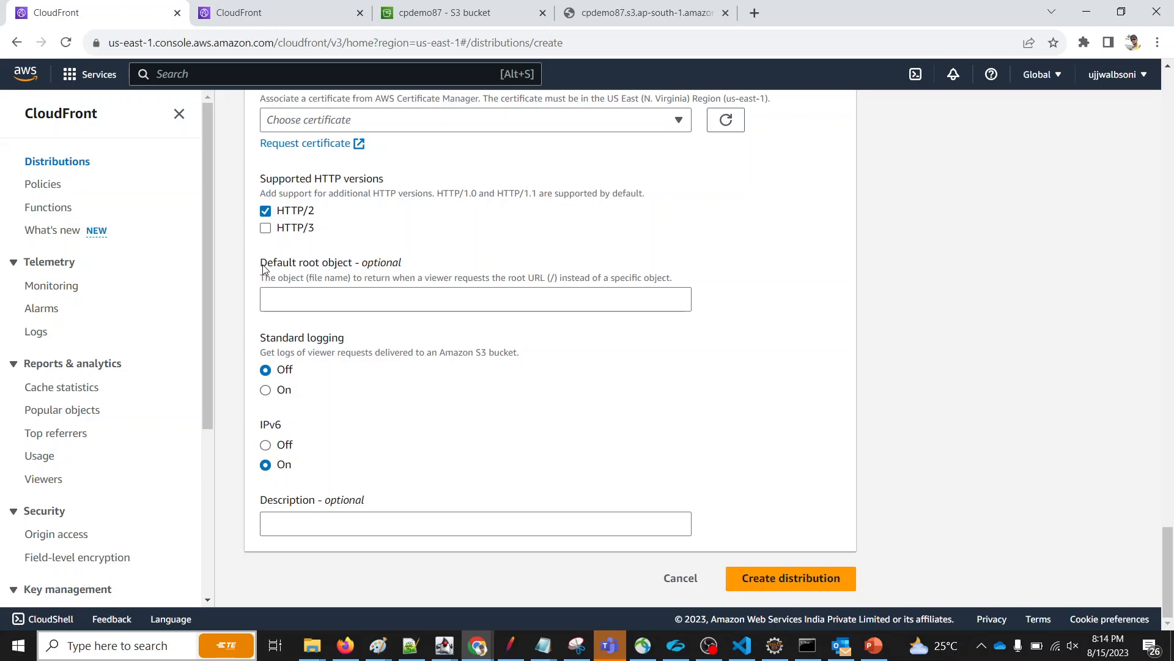
Enter index.html as the distribution's default root object.
{"action": "type", "text": "index."}
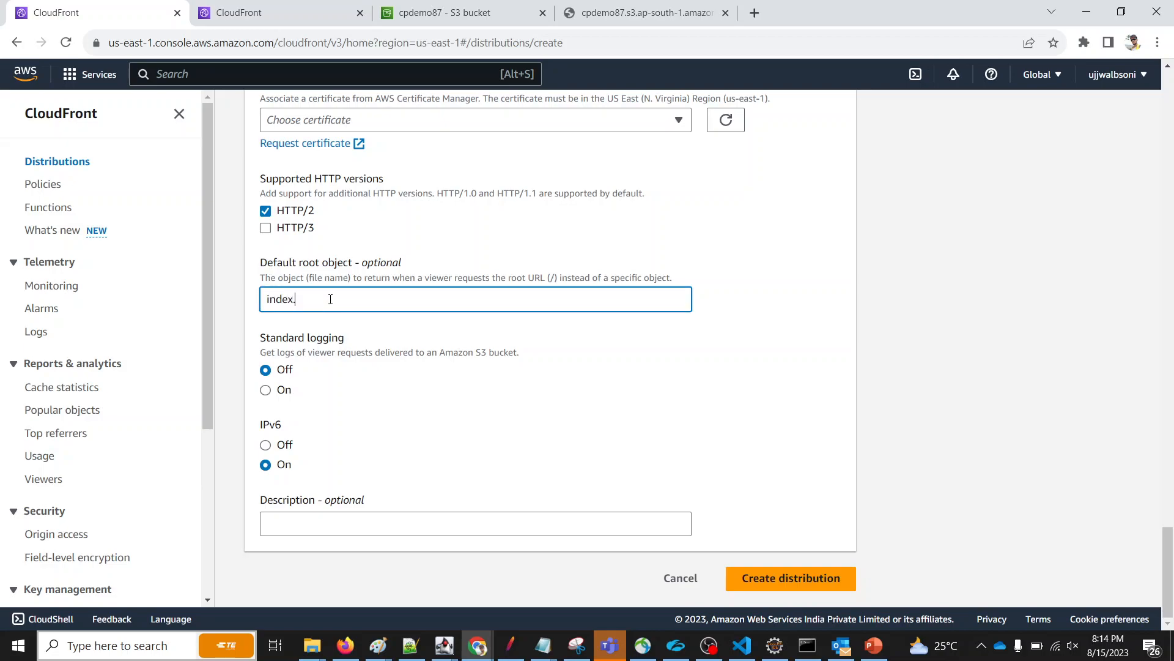
{"action": "type", "text": "html"}
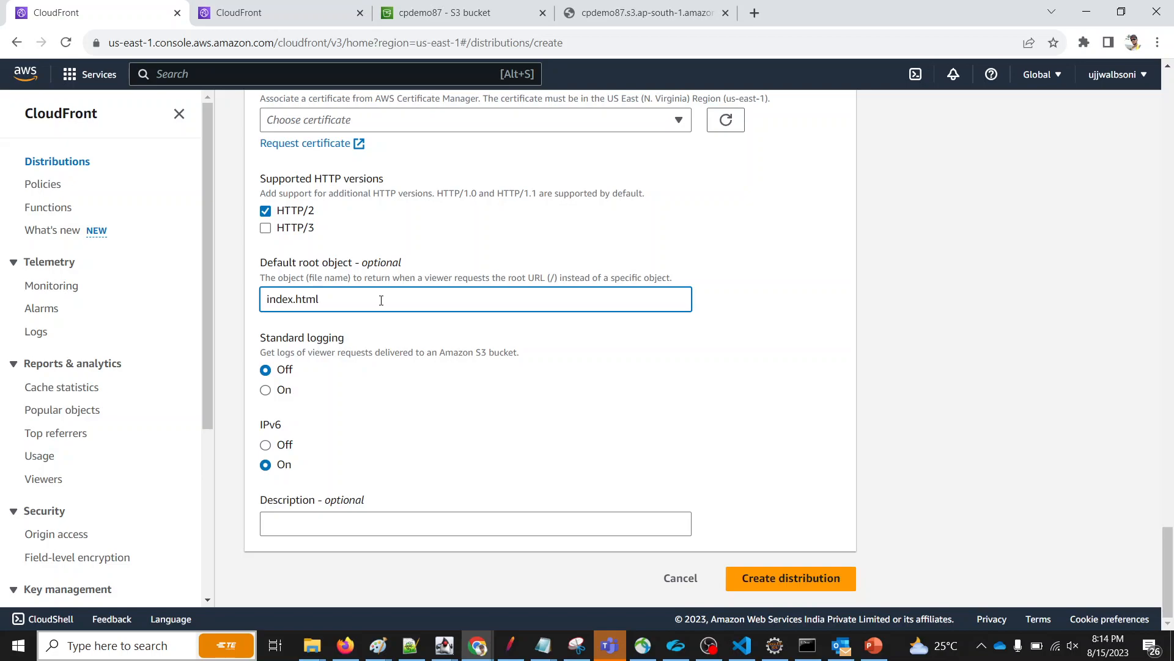
{"action": "double_click", "coordinate": [291, 298]}
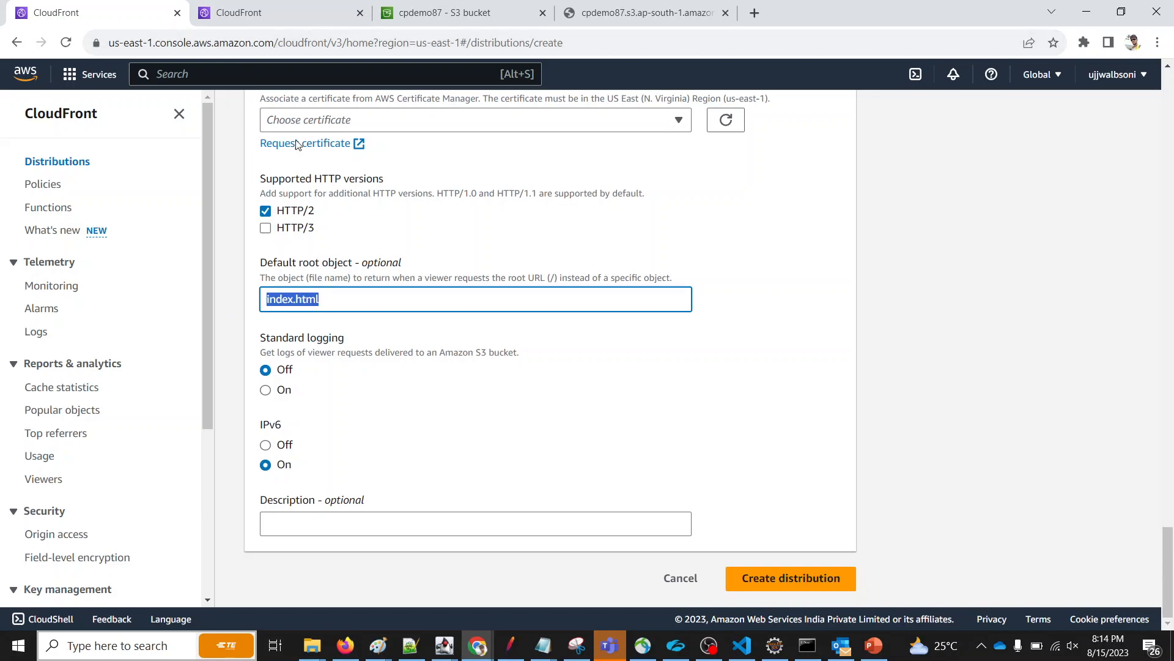
{"action": "left_click", "coordinate": [449, 12]}
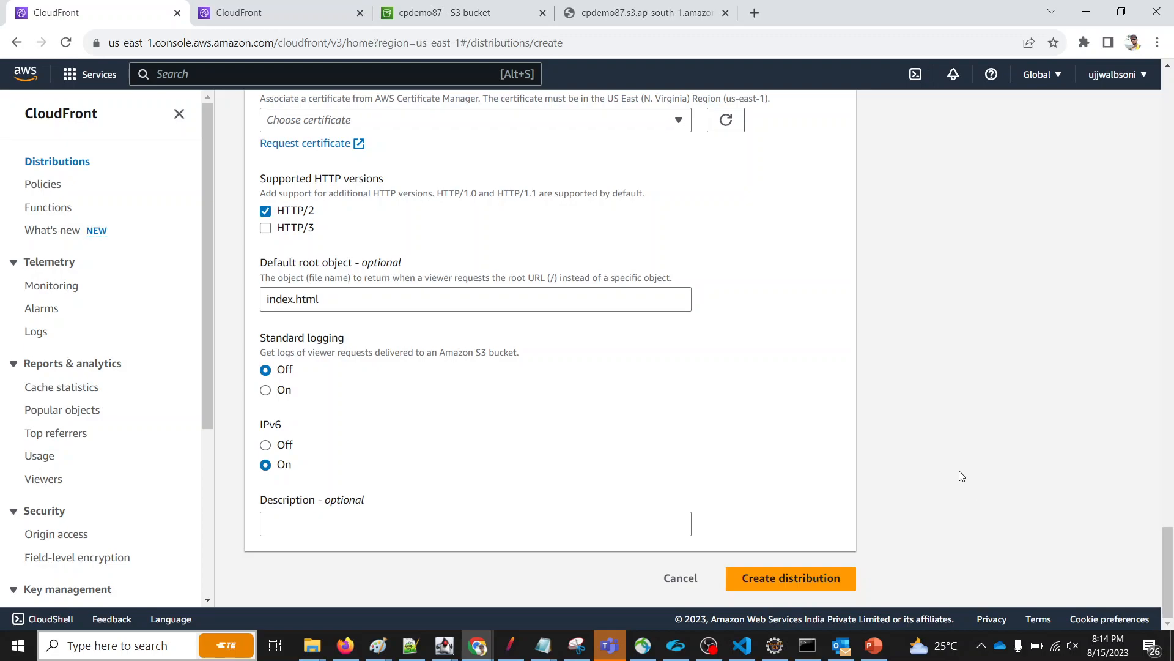
{"action": "scroll", "scroll_direction": "down", "scroll_amount": 3}
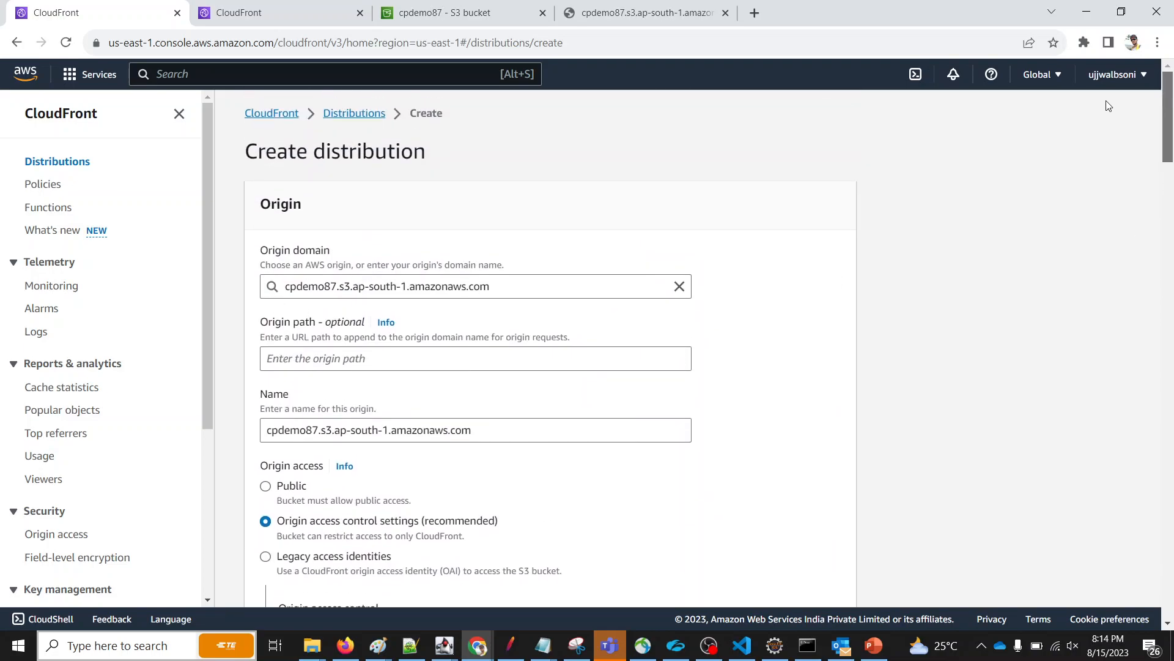
{"action": "mouse_move", "coordinate": [242, 418]}
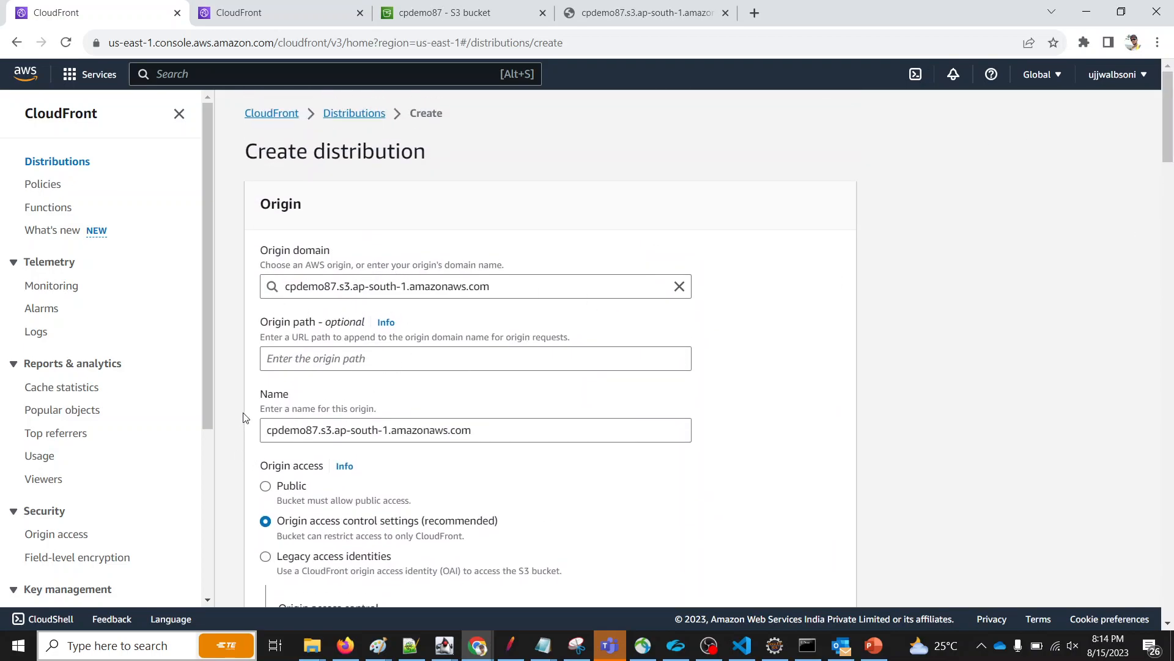
Submit the distribution, which is blocked pending a Web Application Firewall choice.
{"action": "scroll", "scroll_direction": "down", "scroll_amount": 3}
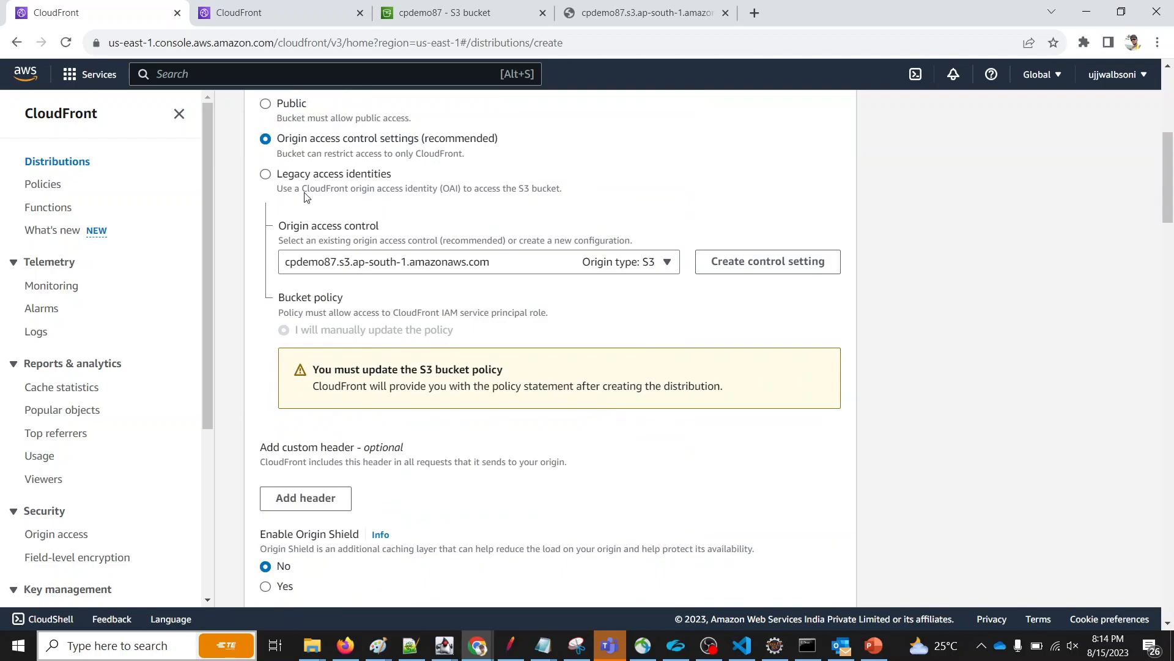
{"action": "mouse_move", "coordinate": [322, 259]}
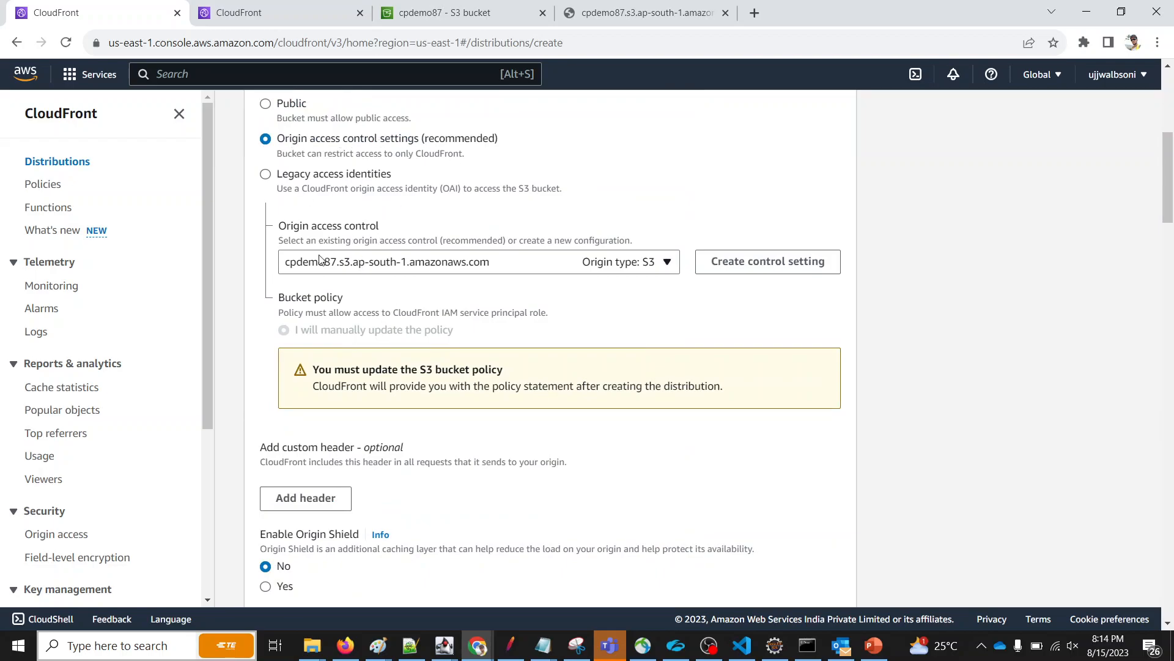
{"action": "scroll", "scroll_direction": "down", "scroll_amount": 3}
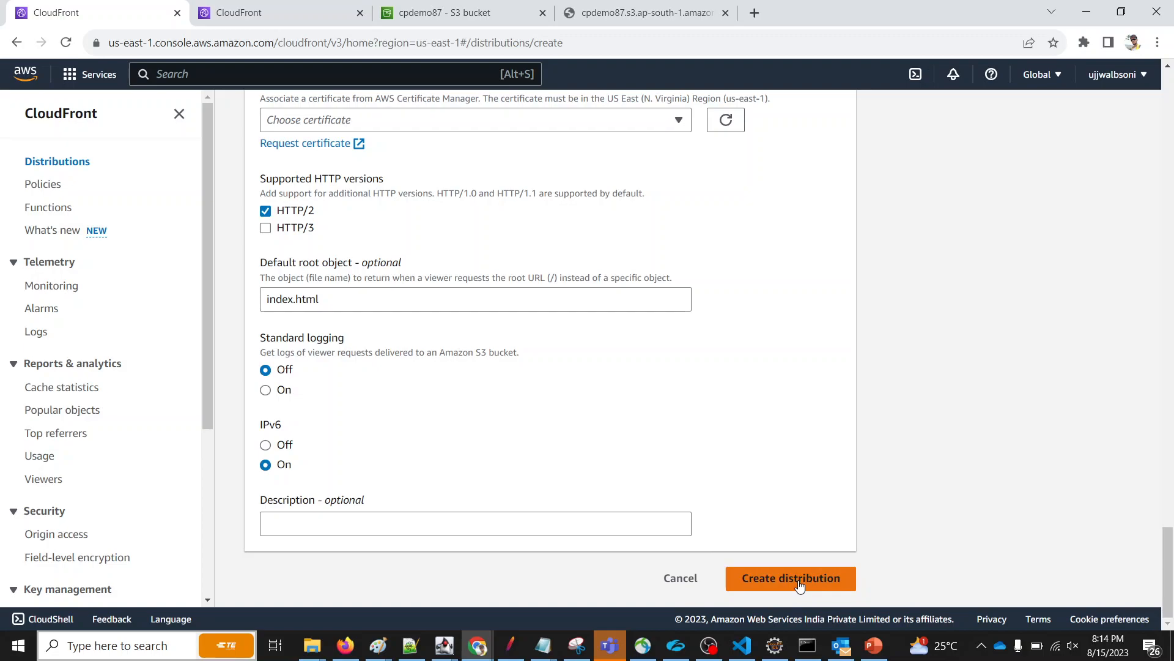
{"action": "left_click", "coordinate": [790, 578]}
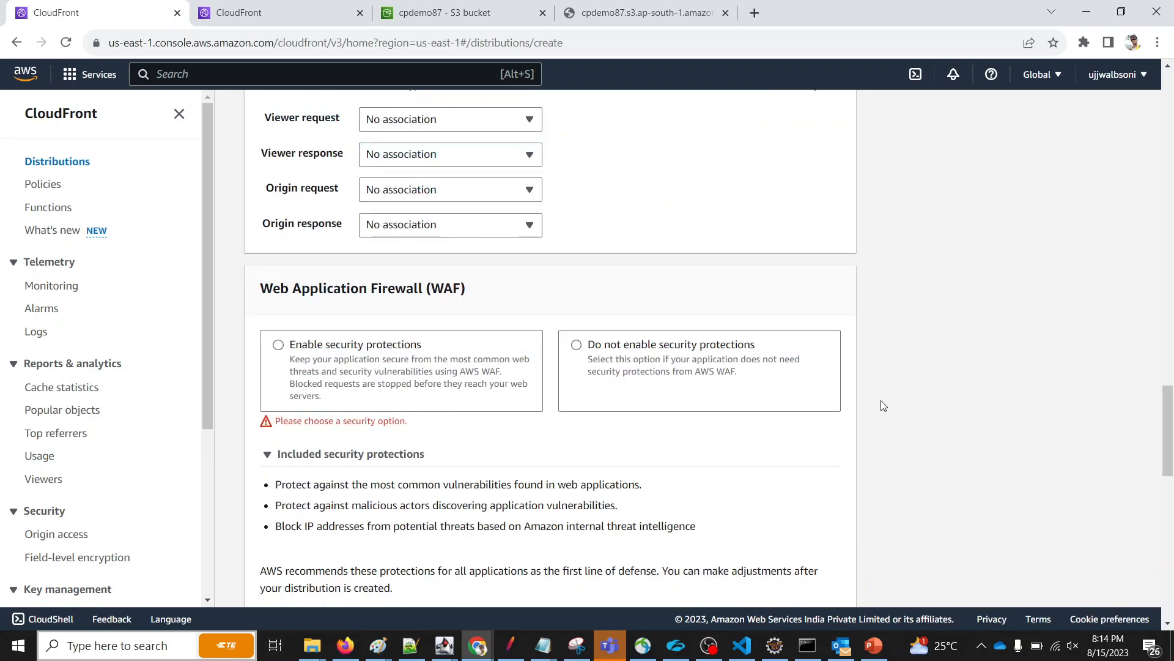
{"action": "mouse_move", "coordinate": [272, 291]}
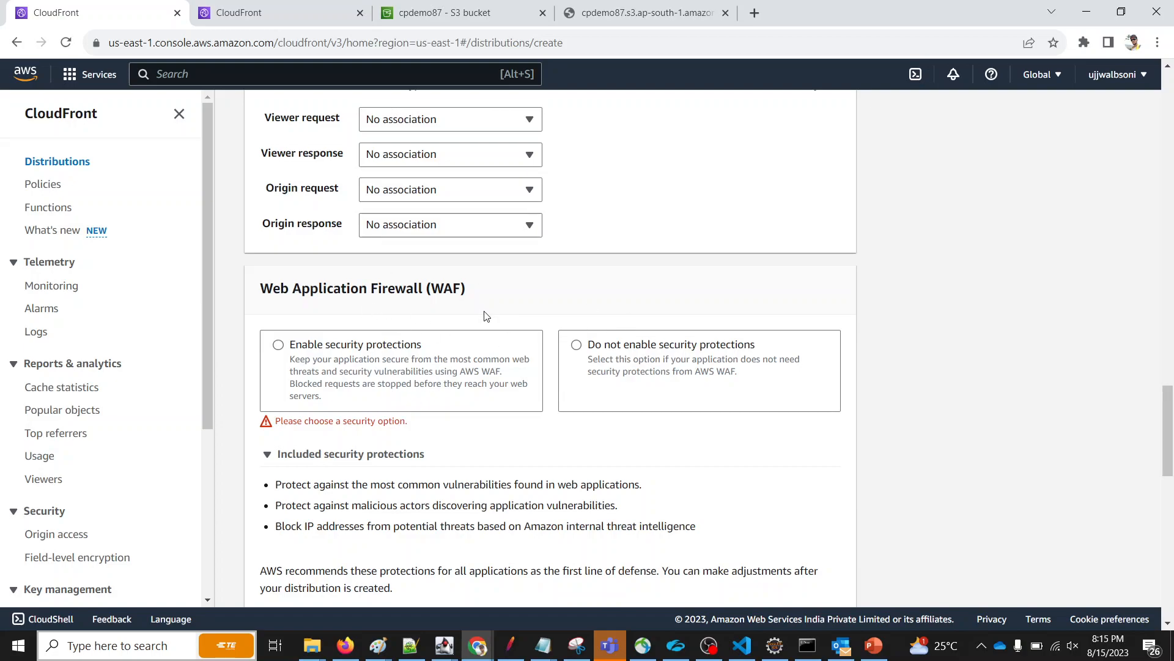
{"action": "mouse_move", "coordinate": [515, 291]}
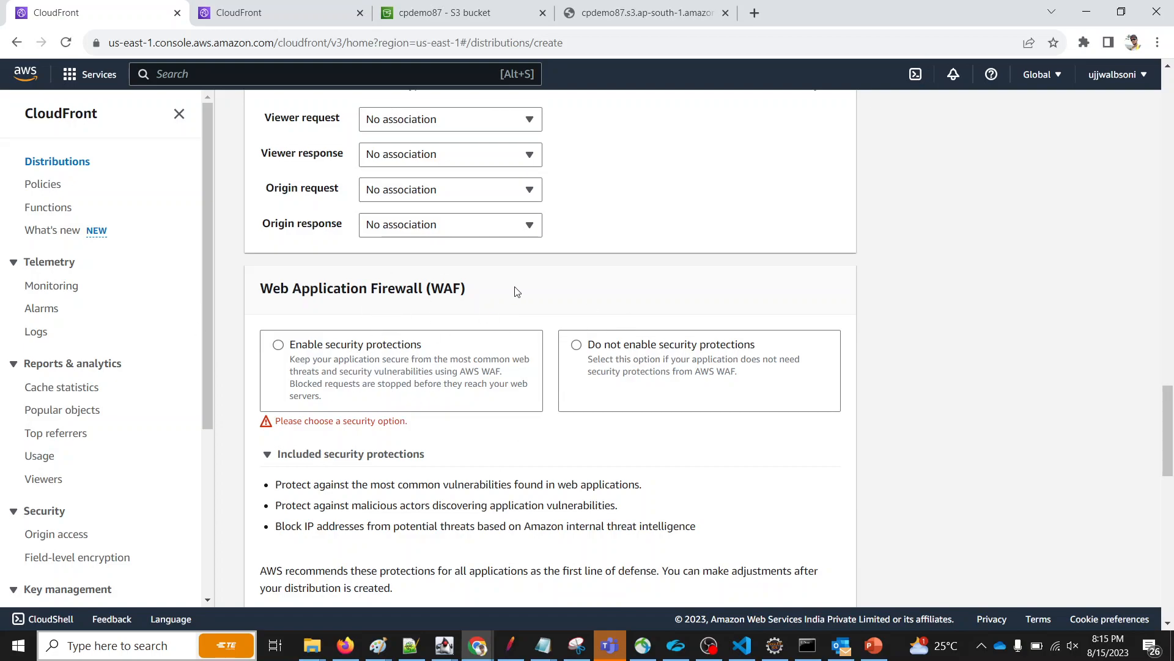
Choose a WAF security option and create distribution E1QCRUTMY53479.
{"action": "left_click", "coordinate": [576, 343]}
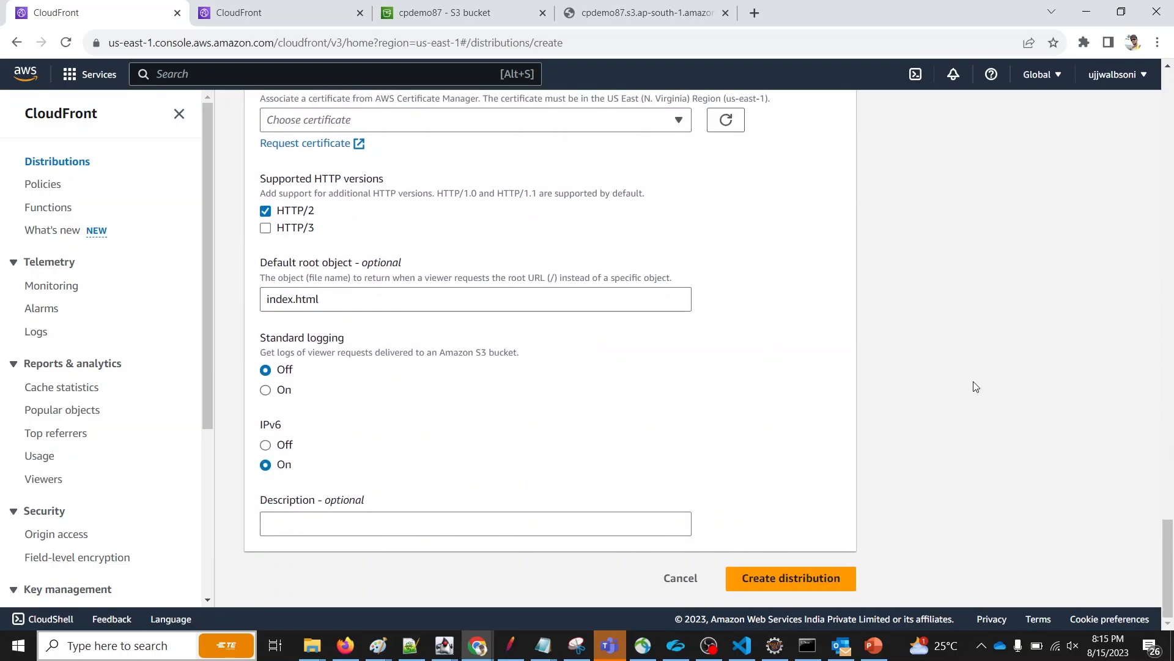
{"action": "left_click", "coordinate": [789, 578]}
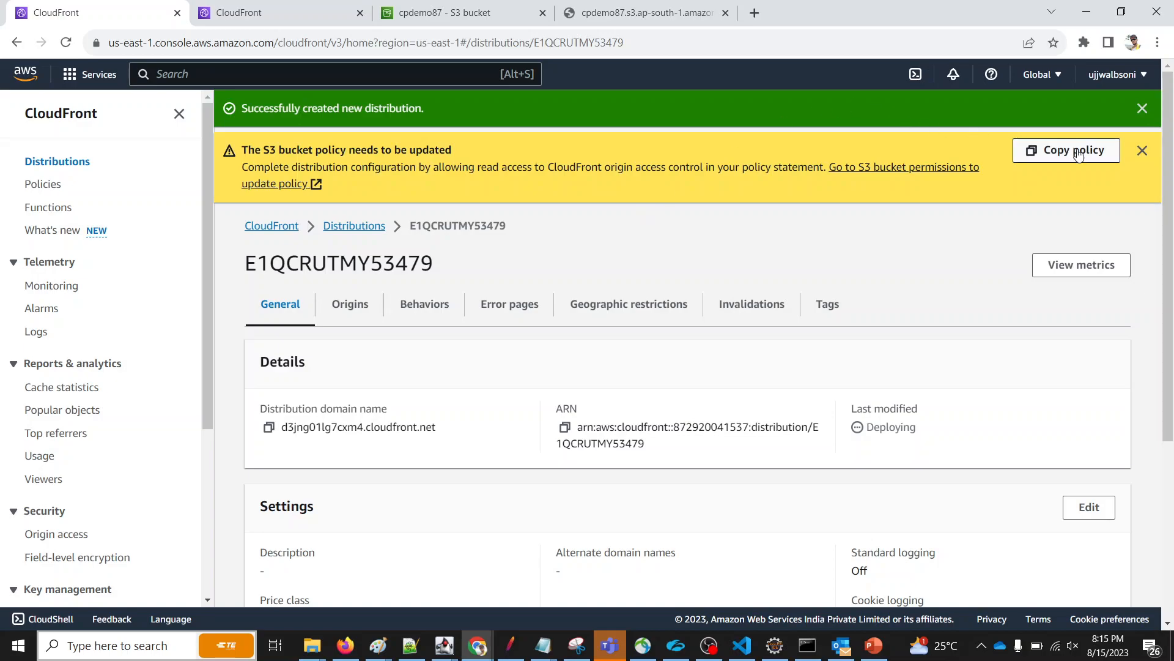
Copy the S3 bucket policy statement CloudFront requires for distribution E1QCRUTMY53479.
{"action": "left_click", "coordinate": [1066, 149]}
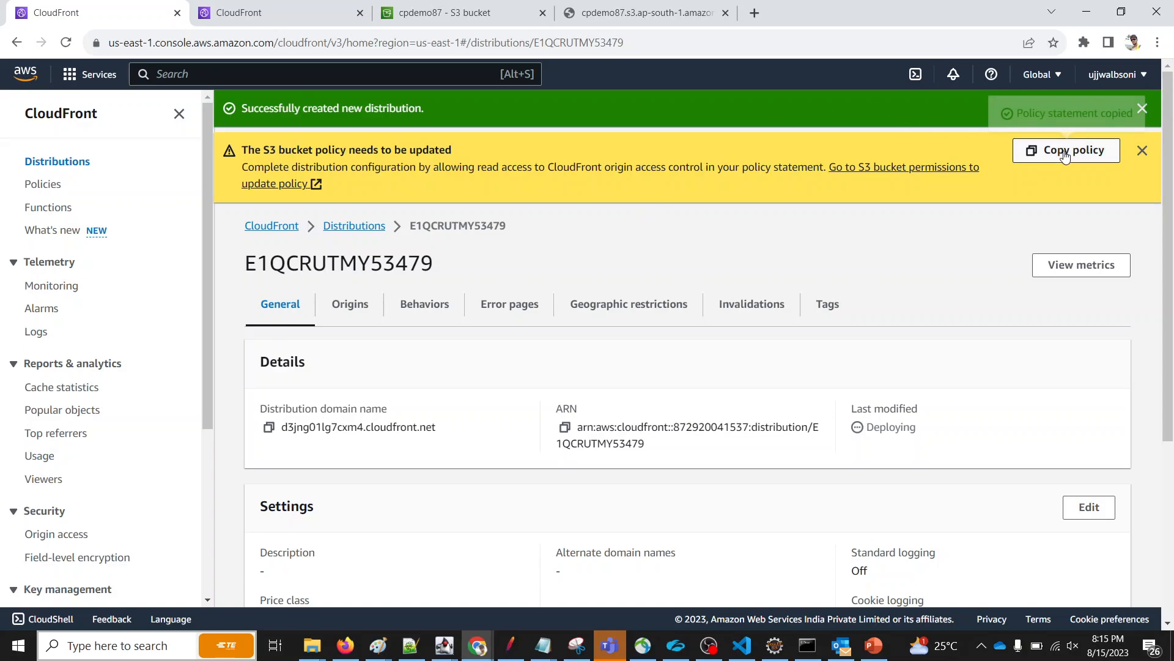
{"action": "left_click", "coordinate": [1066, 149]}
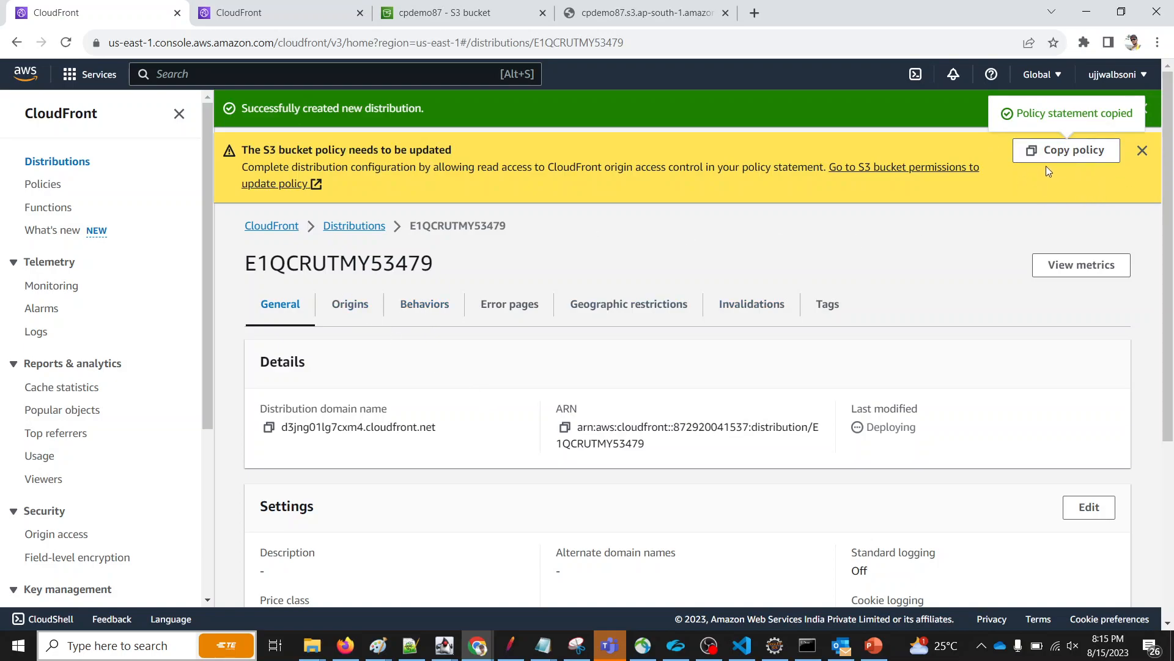
{"action": "mouse_move", "coordinate": [508, 465]}
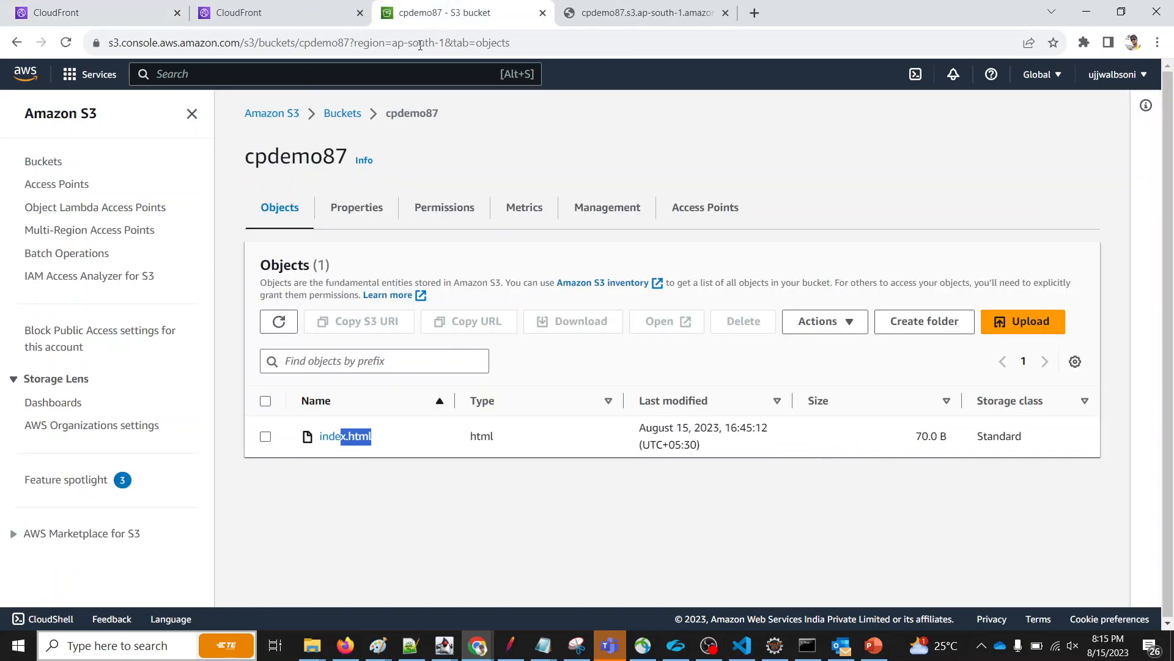
Begin editing the cpdemo87 bucket policy from its Permissions page with the copied statement.
{"action": "left_click", "coordinate": [443, 208]}
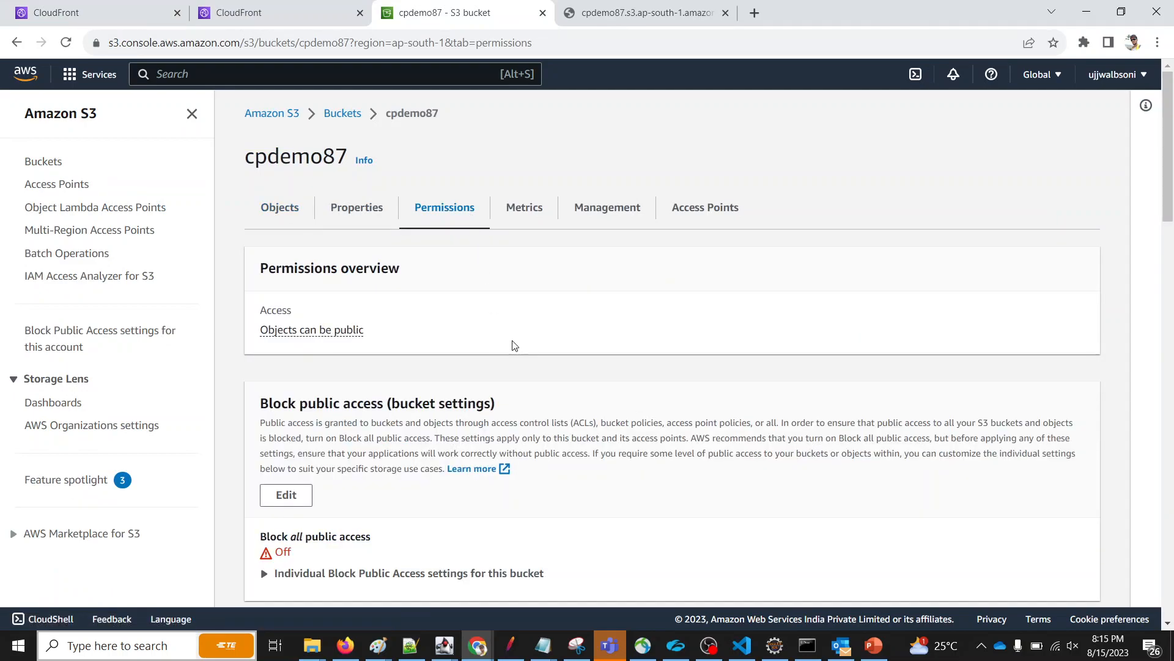
{"action": "scroll", "scroll_direction": "down", "scroll_amount": 3}
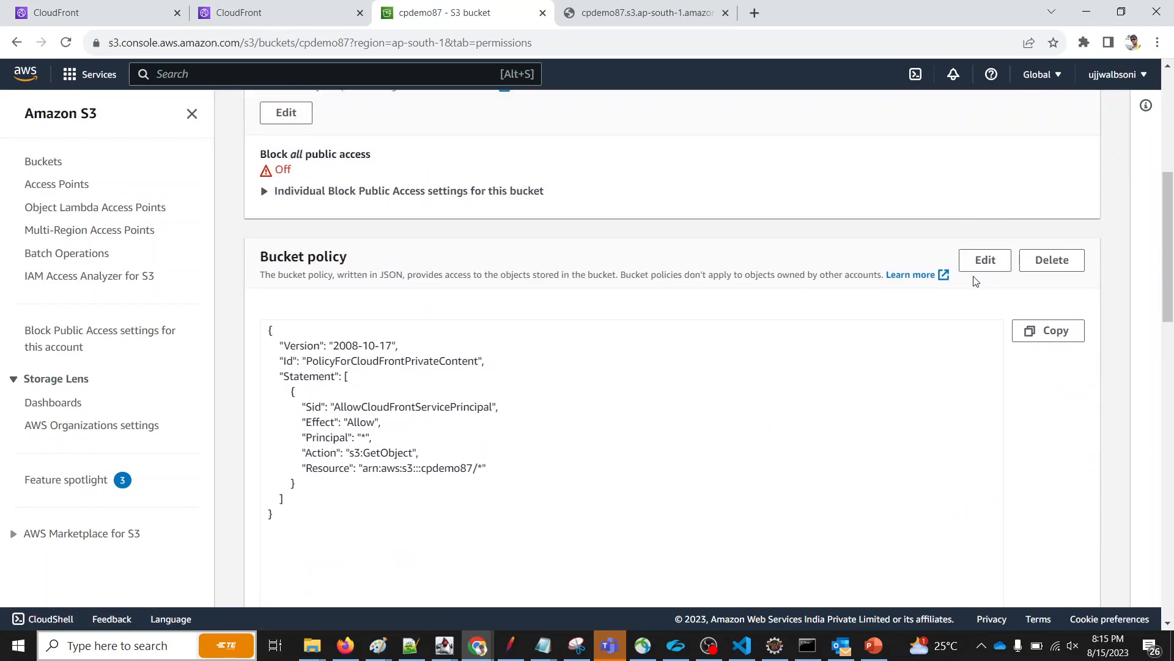
{"action": "left_click", "coordinate": [984, 259]}
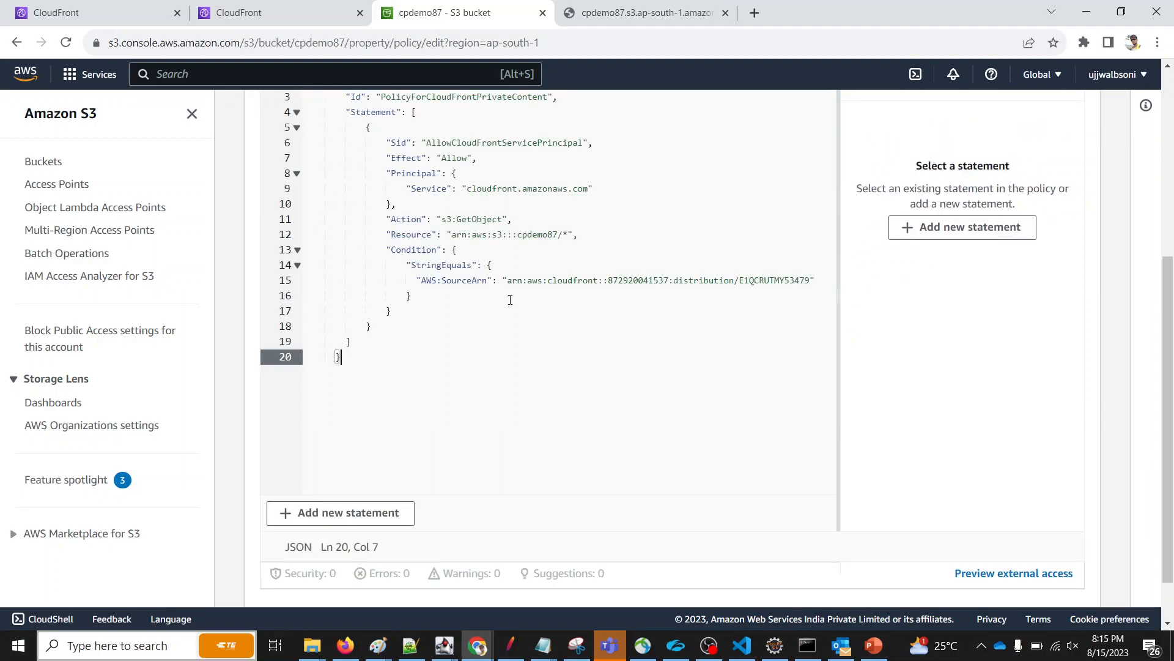
Review the AllowCloudFrontServicePrincipal statement, save the cpdemo87 bucket policy and return to CloudFront.
{"action": "scroll", "scroll_direction": "up", "scroll_amount": 3}
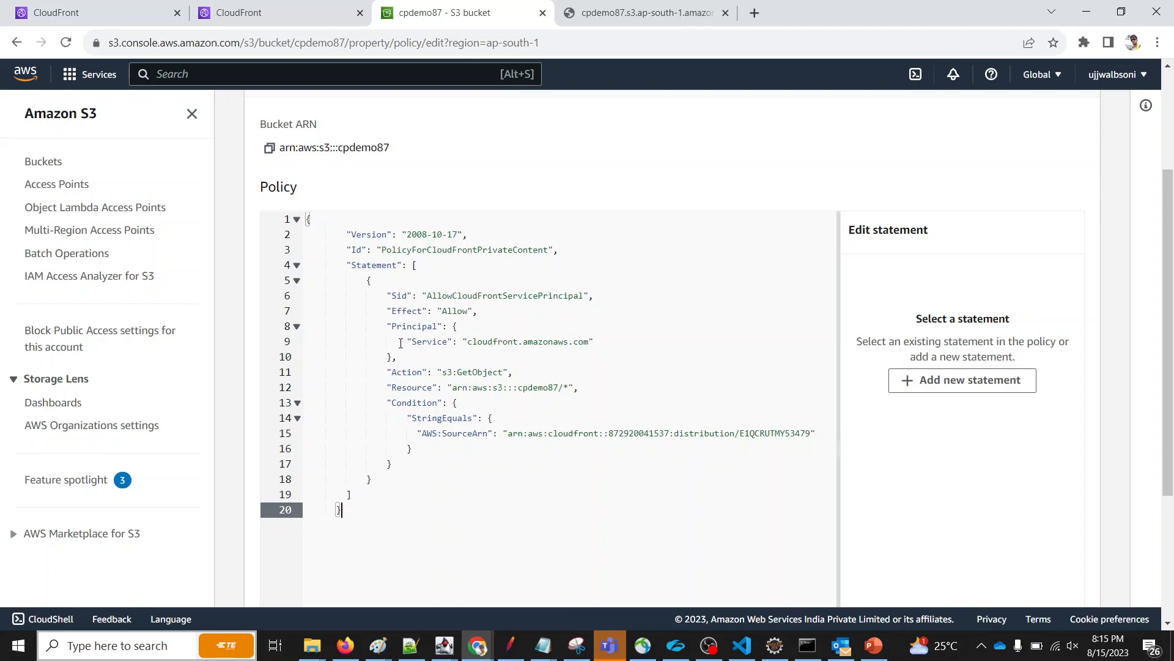
{"action": "mouse_move", "coordinate": [423, 352]}
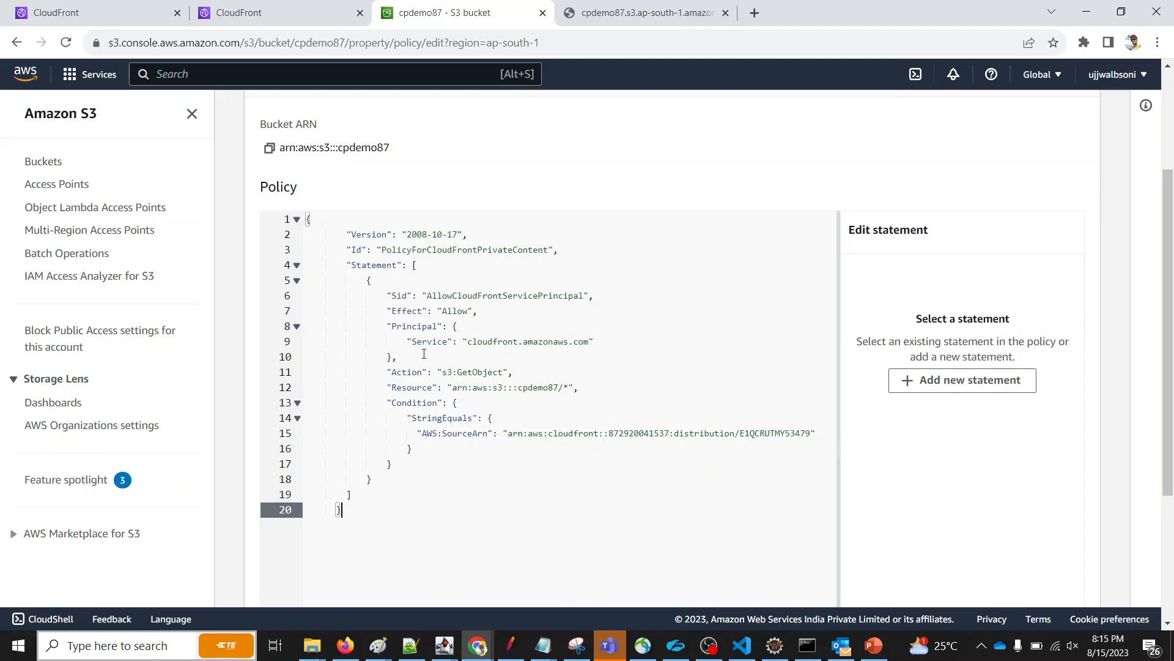
{"action": "double_click", "coordinate": [526, 341]}
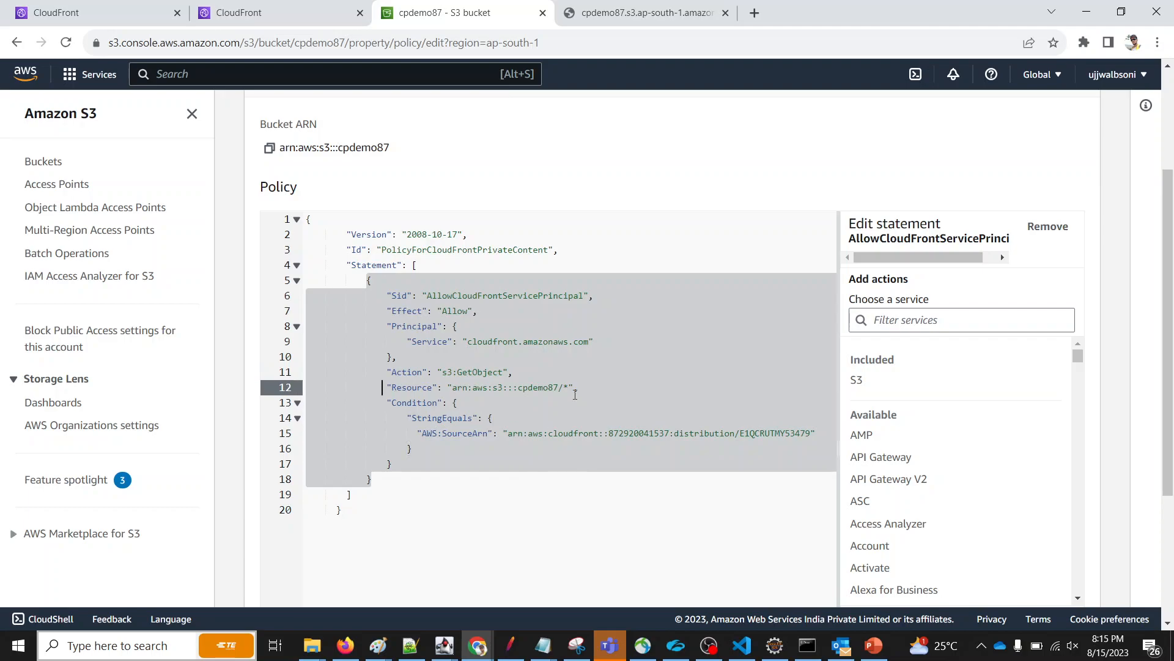
{"action": "scroll", "scroll_direction": "down", "scroll_amount": 3}
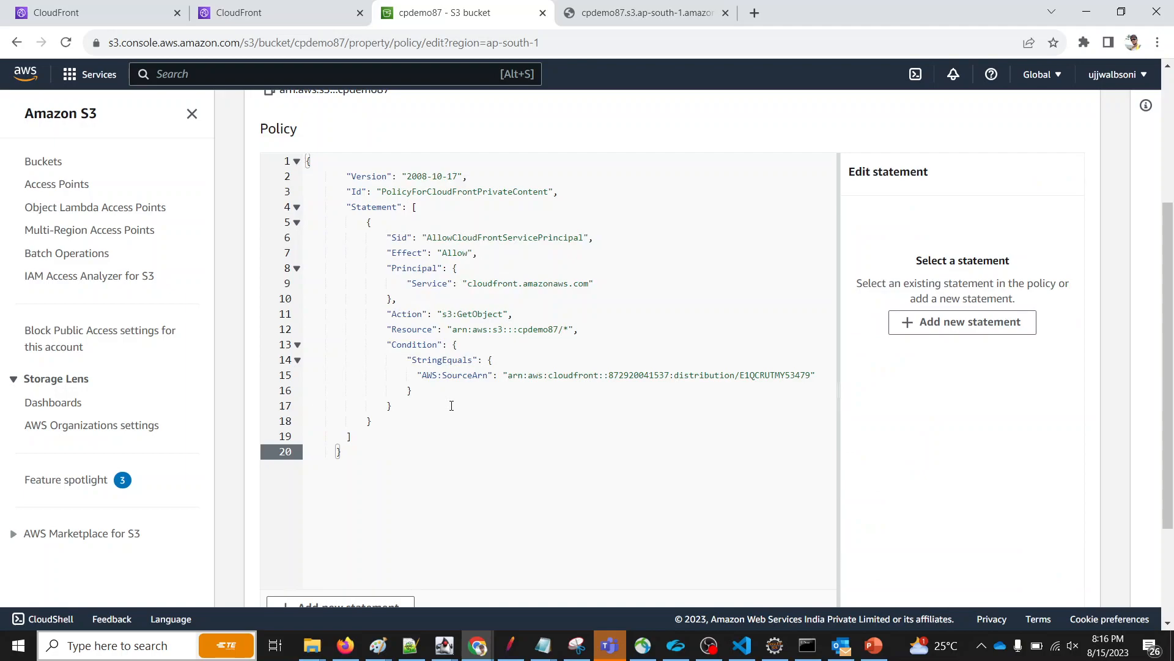
{"action": "scroll", "scroll_direction": "down", "scroll_amount": 3}
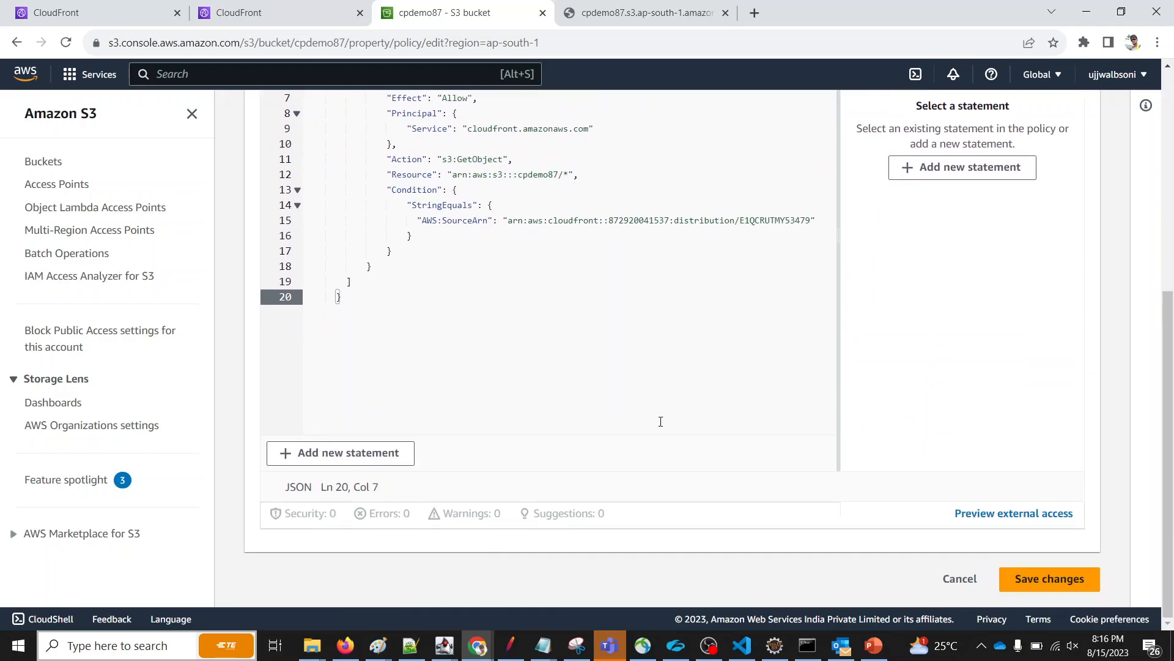
{"action": "left_click", "coordinate": [1048, 579]}
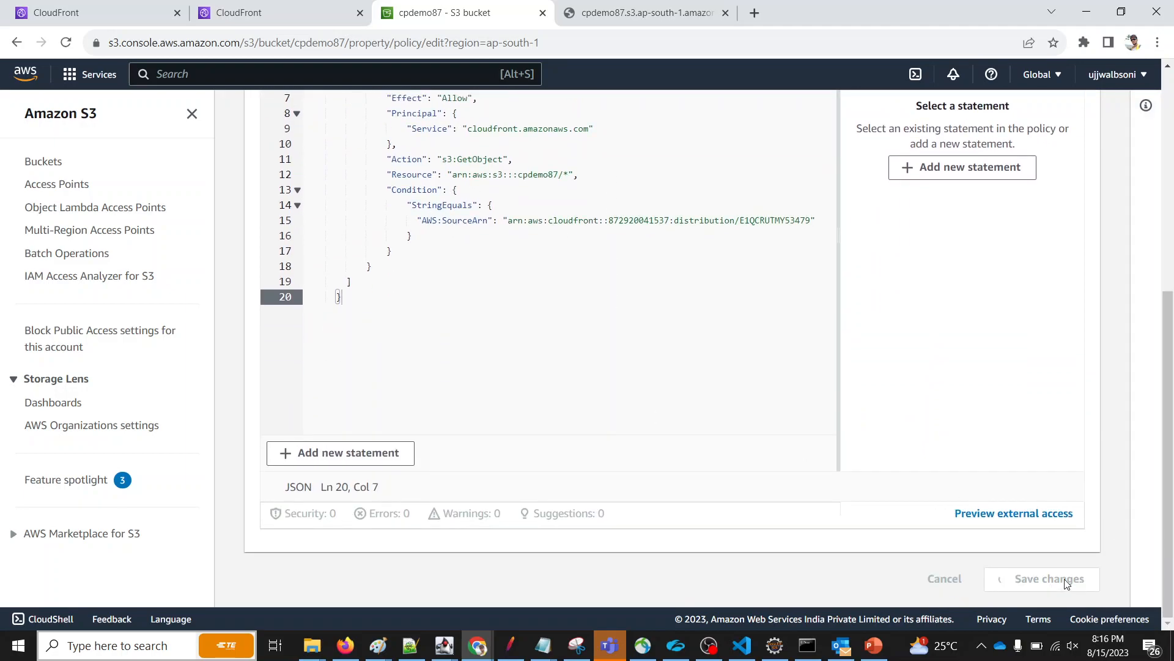
{"action": "left_click", "coordinate": [56, 13]}
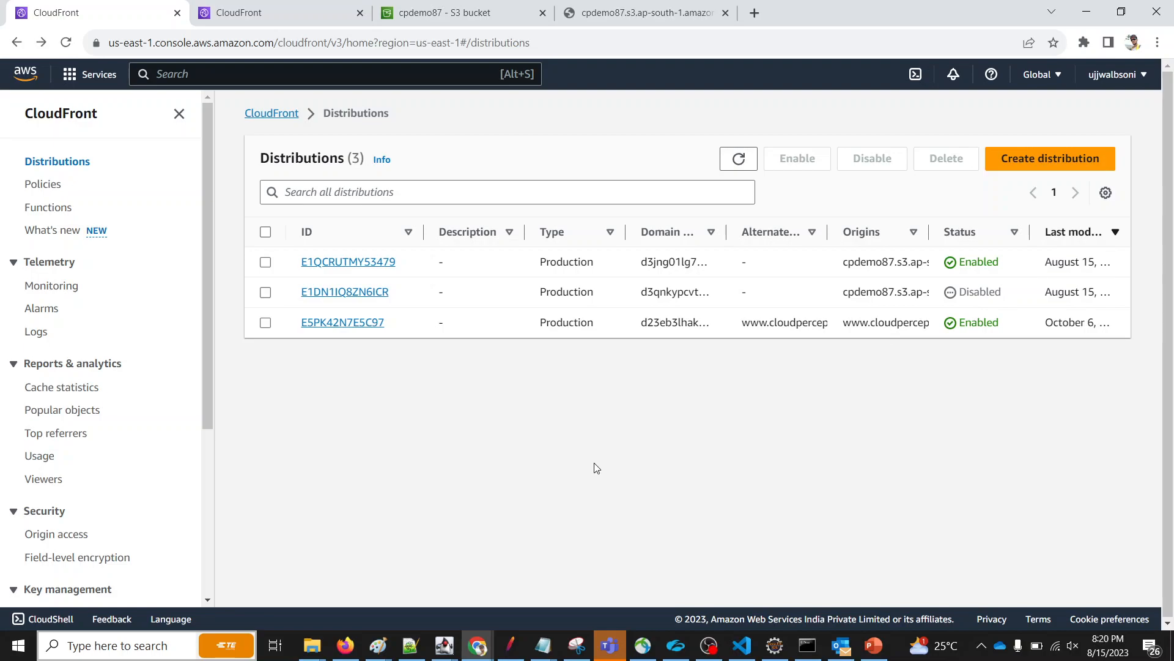
{"action": "mouse_move", "coordinate": [398, 314]}
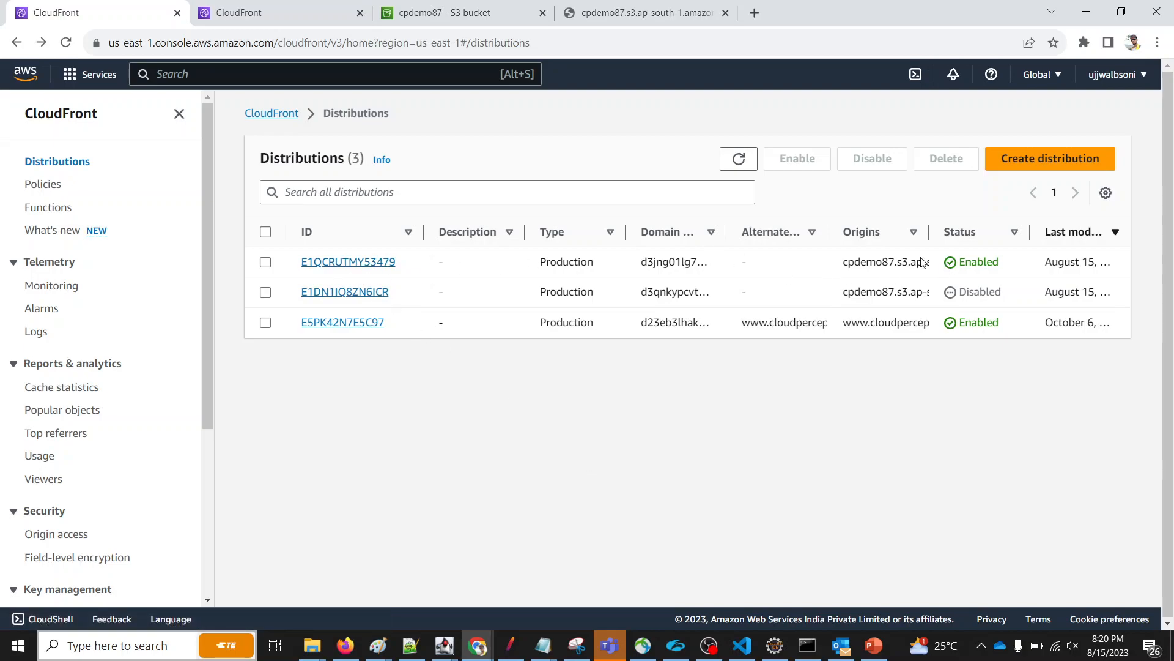
{"action": "left_click", "coordinate": [347, 261]}
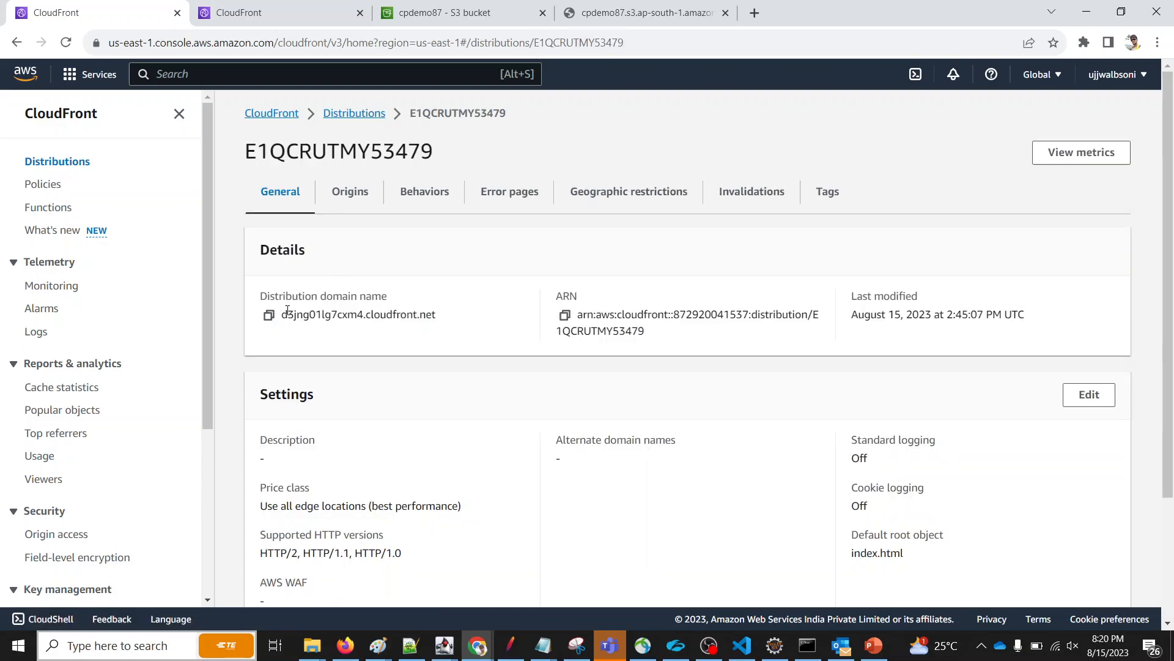
{"action": "left_click", "coordinate": [267, 315]}
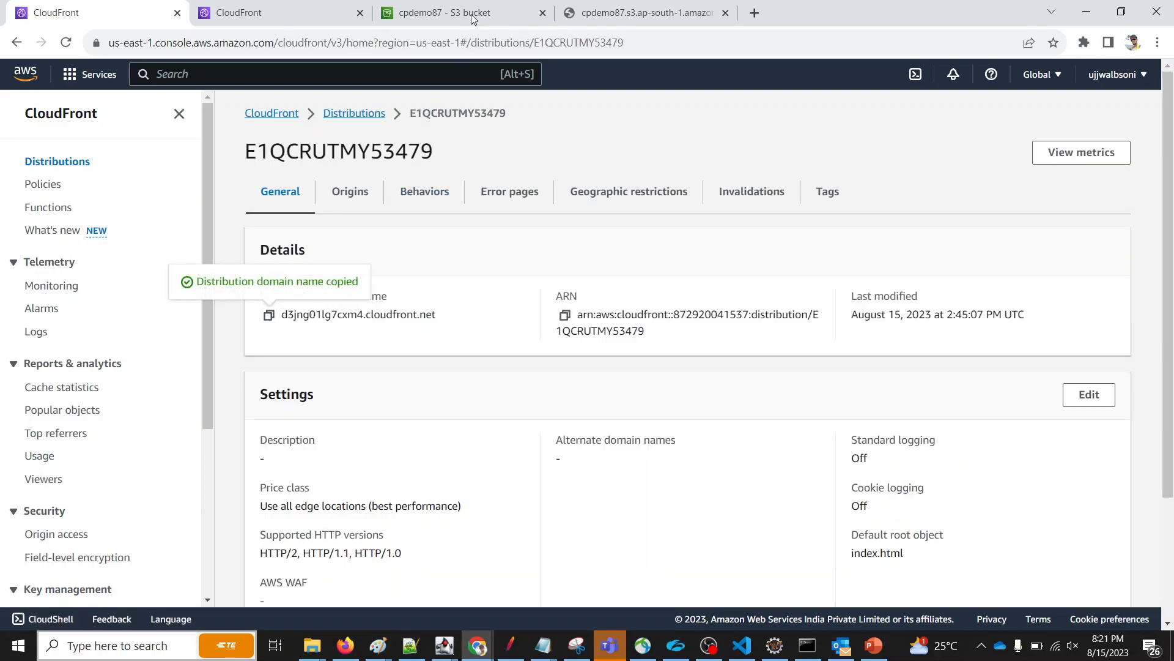
{"action": "left_click", "coordinate": [449, 13]}
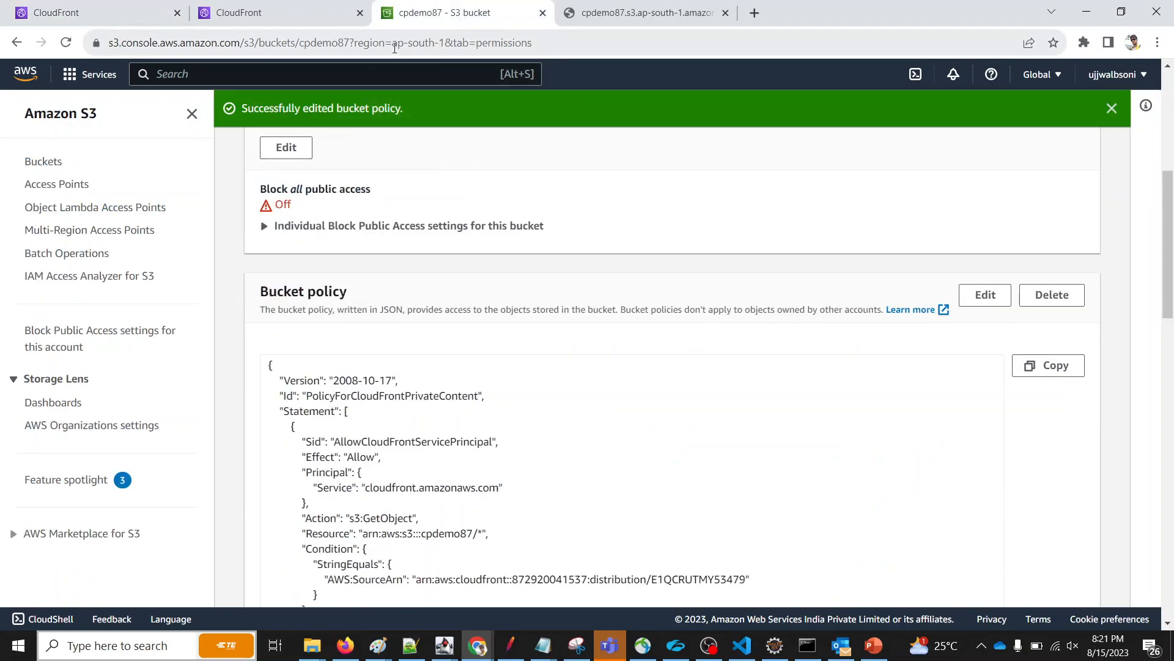
{"action": "type", "text": "https://d3jng01lg7cxm4.cloudfront.net"}
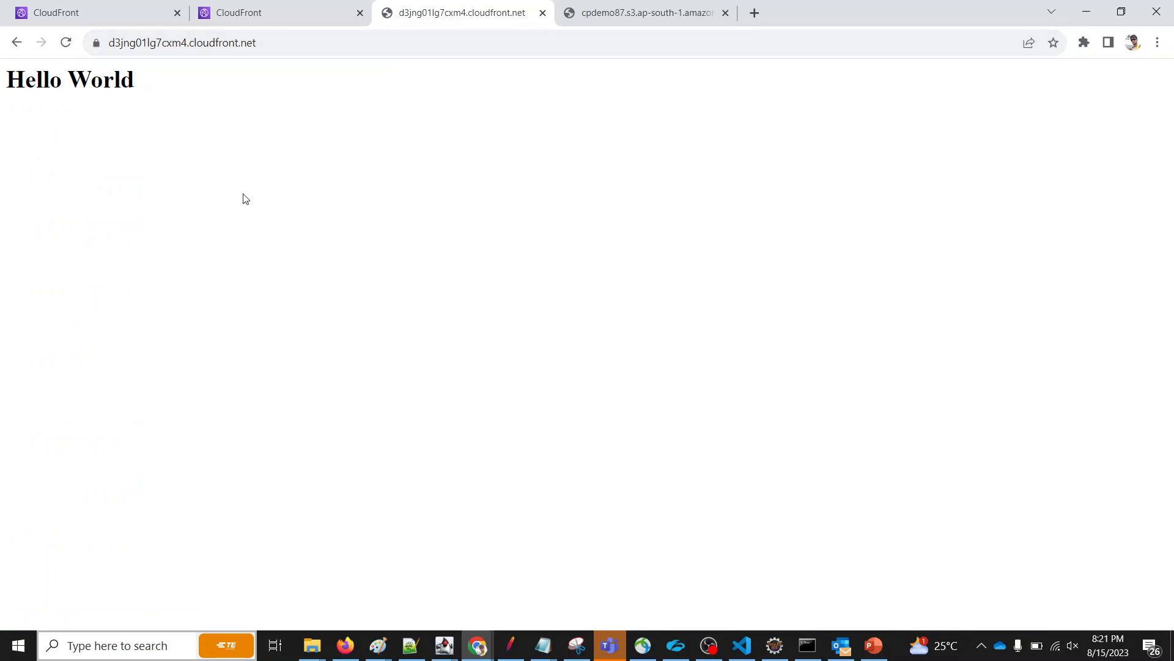
Check the distribution and origin access tabs, then bring up the index.html object in cpdemo87.
{"action": "left_click", "coordinate": [56, 13]}
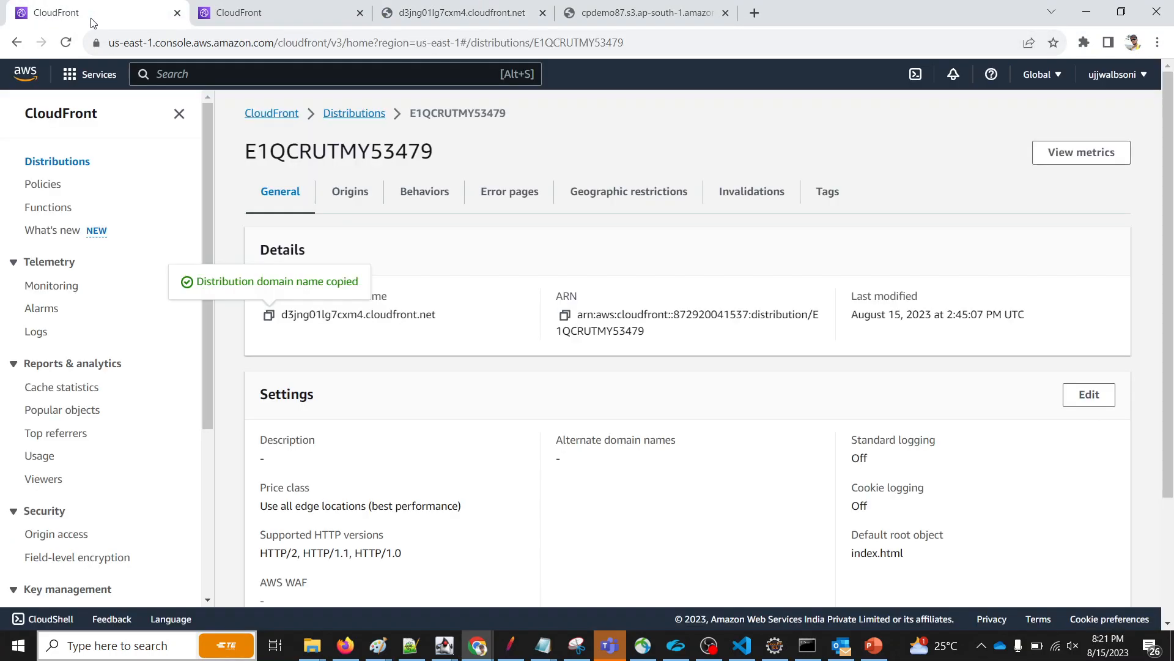
{"action": "mouse_move", "coordinate": [386, 425]}
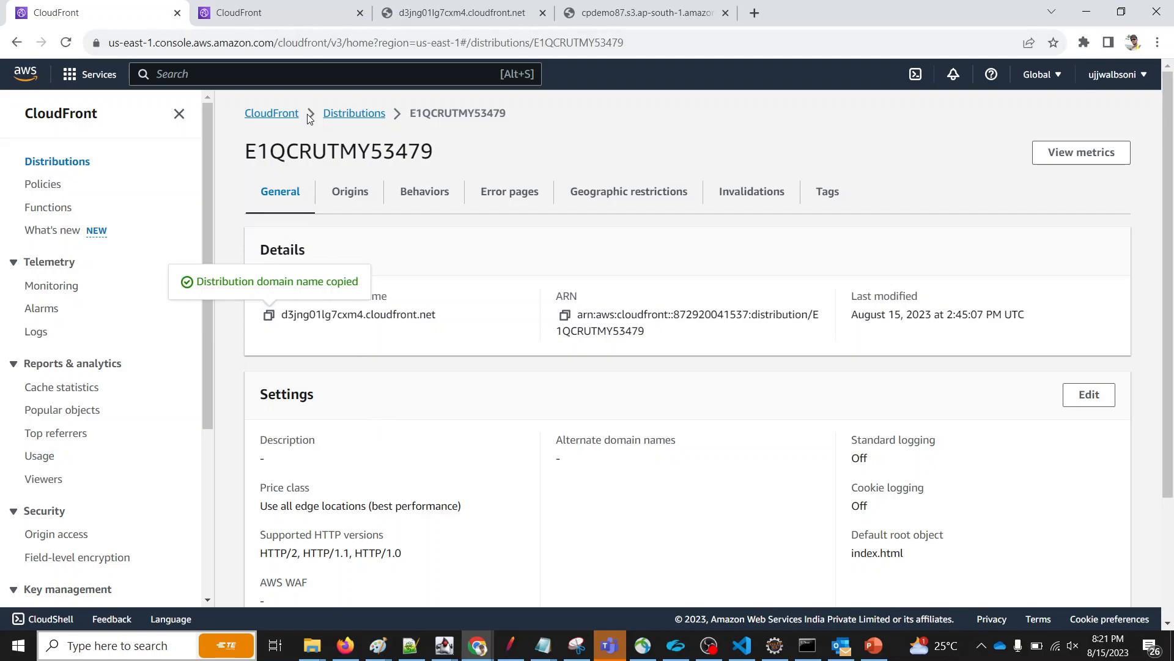
{"action": "left_click", "coordinate": [278, 12]}
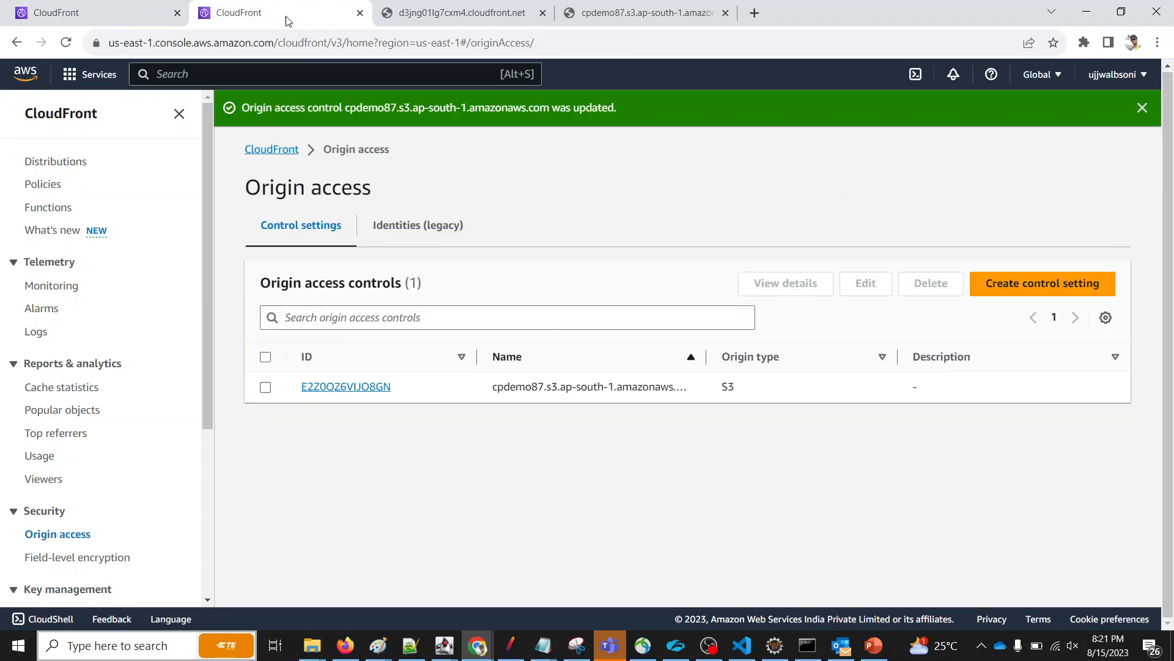
{"action": "mouse_move", "coordinate": [445, 7]}
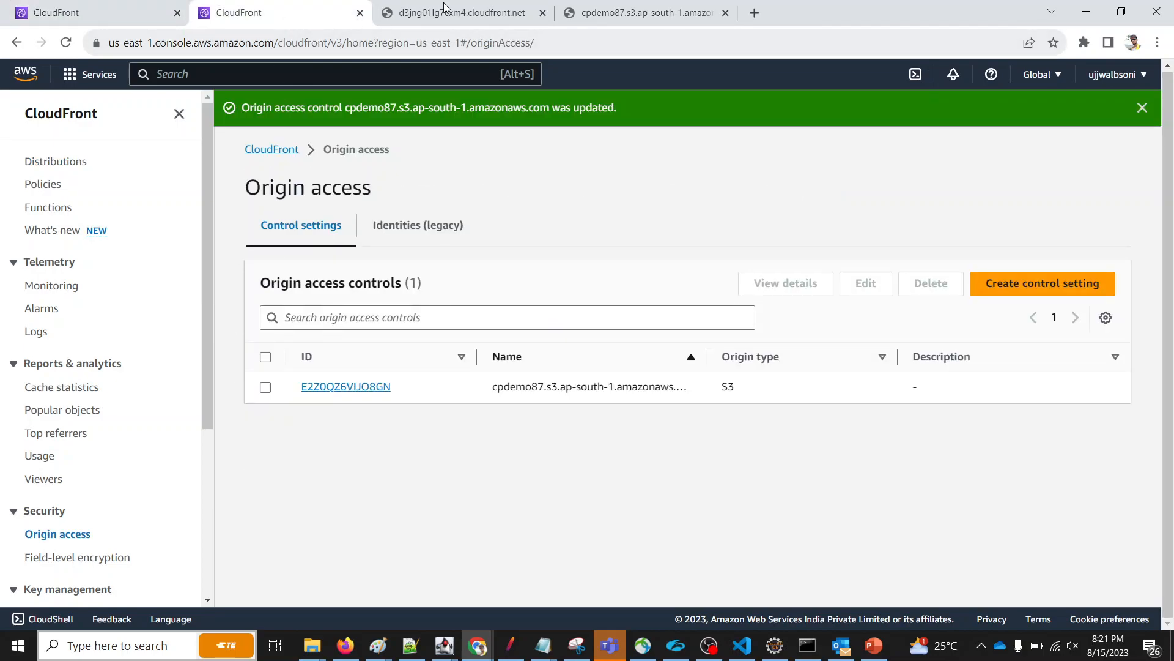
{"action": "left_click", "coordinate": [457, 12]}
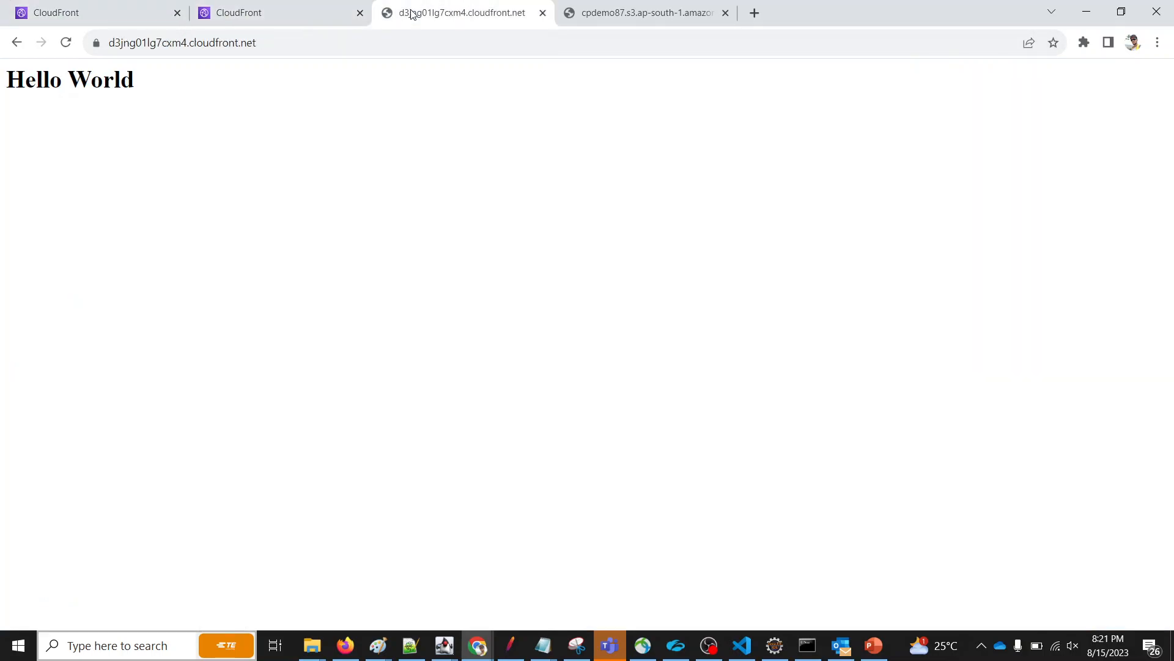
{"action": "left_click", "coordinate": [456, 12]}
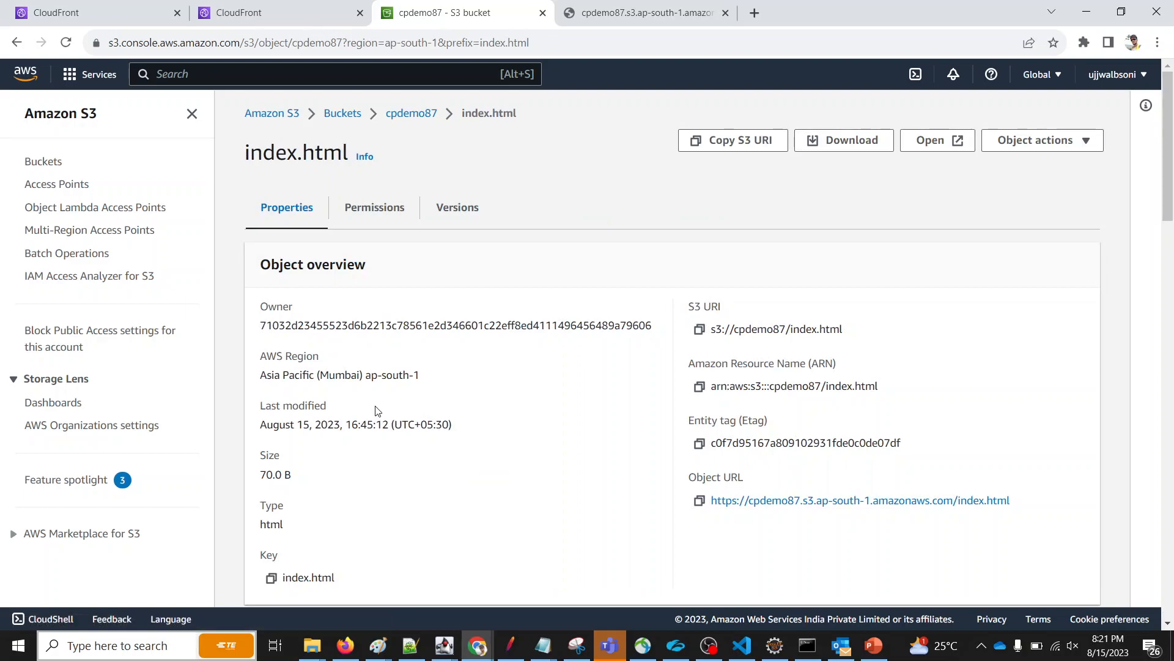
Open index.html's S3 object URL in a new tab showing the Hello World page.
{"action": "right_click", "coordinate": [860, 499]}
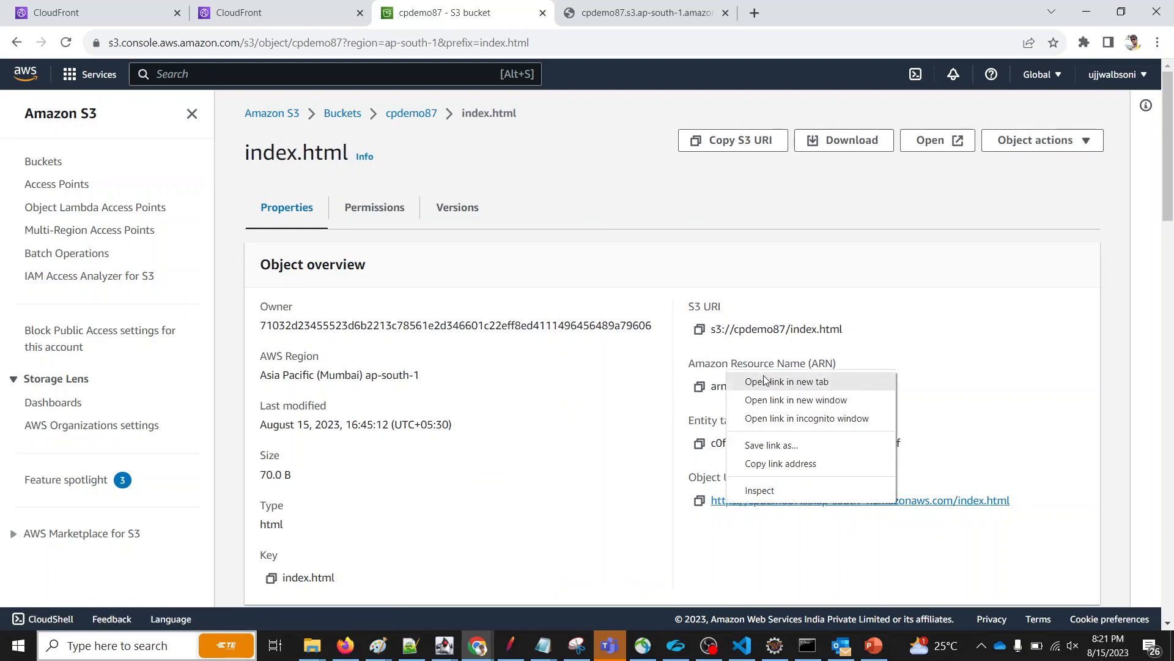
{"action": "left_click", "coordinate": [786, 382]}
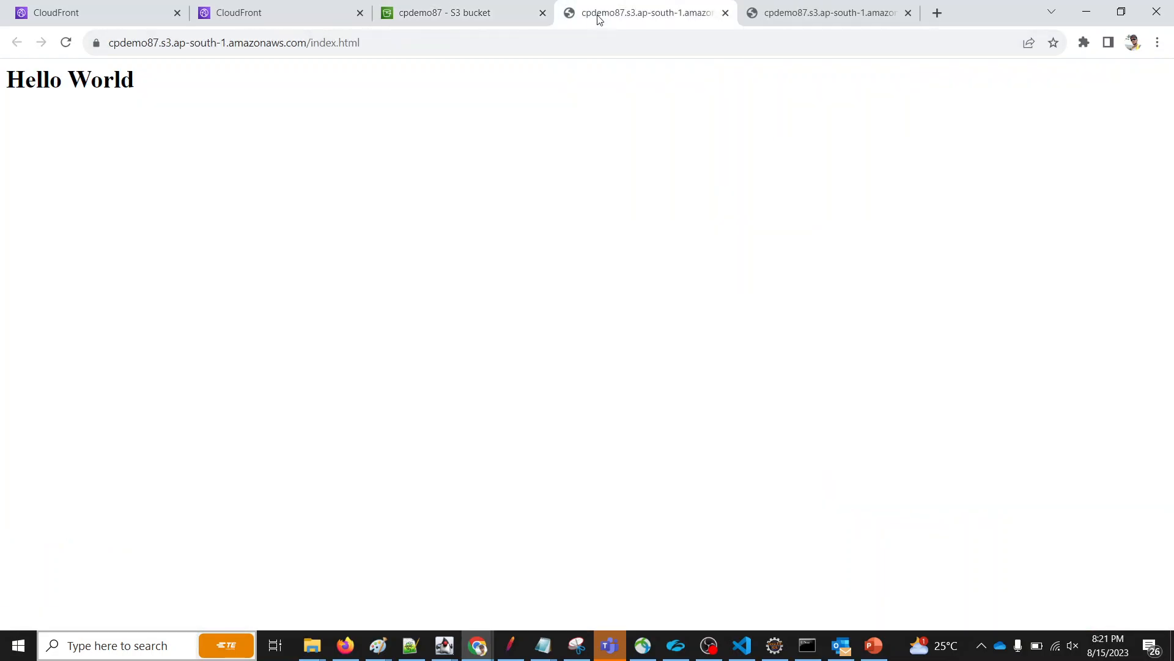
{"action": "left_click", "coordinate": [829, 12]}
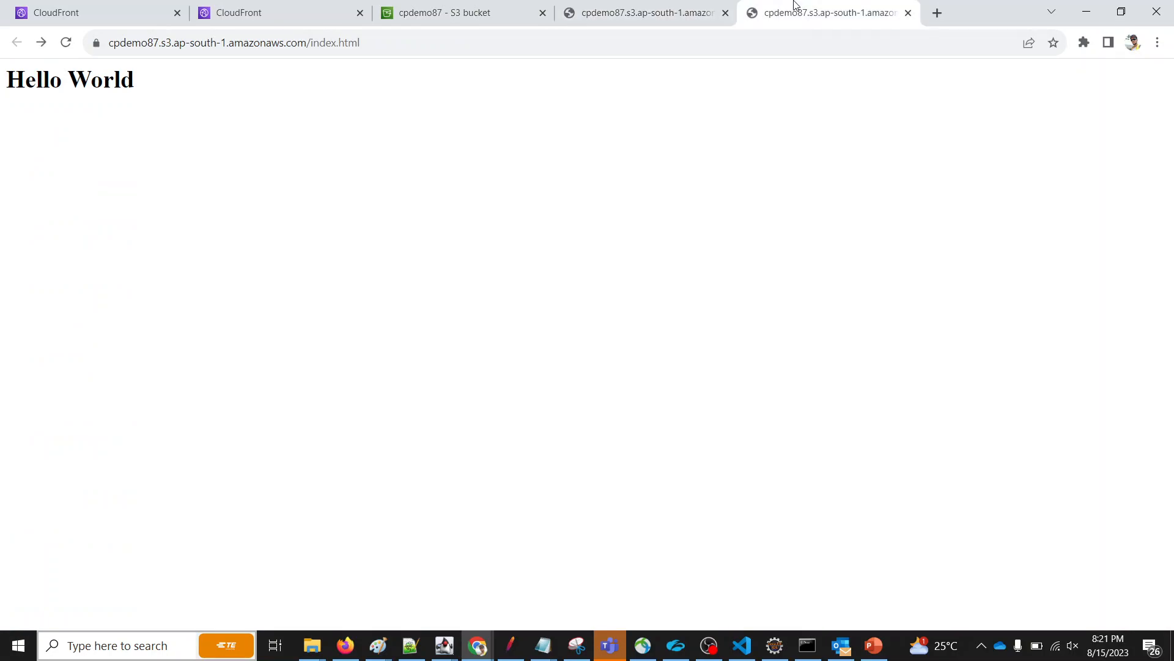